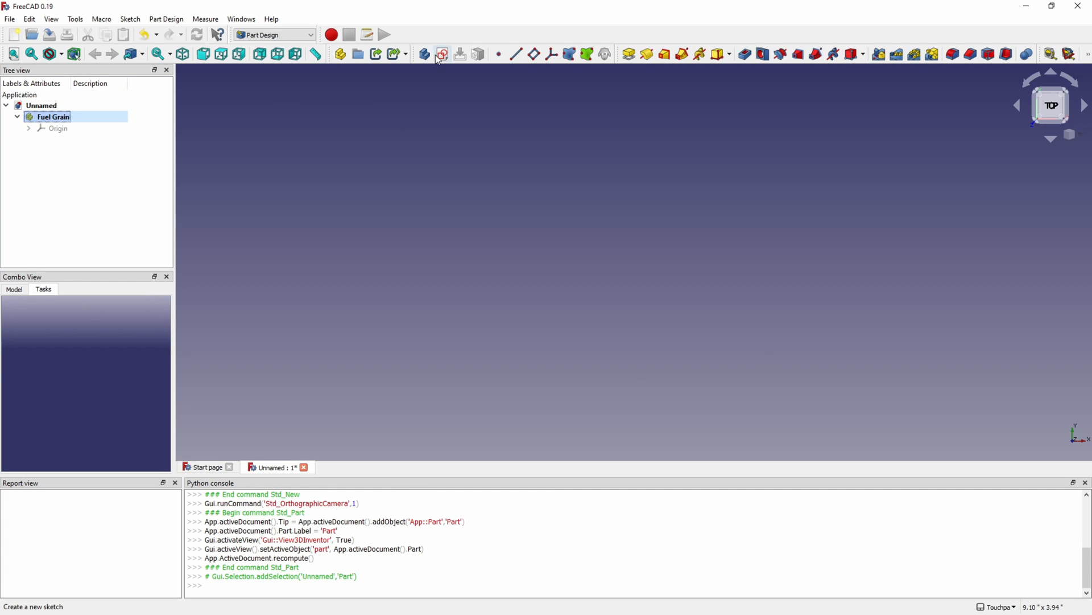
Sketch the Fuel Grain profile and constrain its vertical distance and outer radius
{"action": "left_click", "coordinate": [442, 54]}
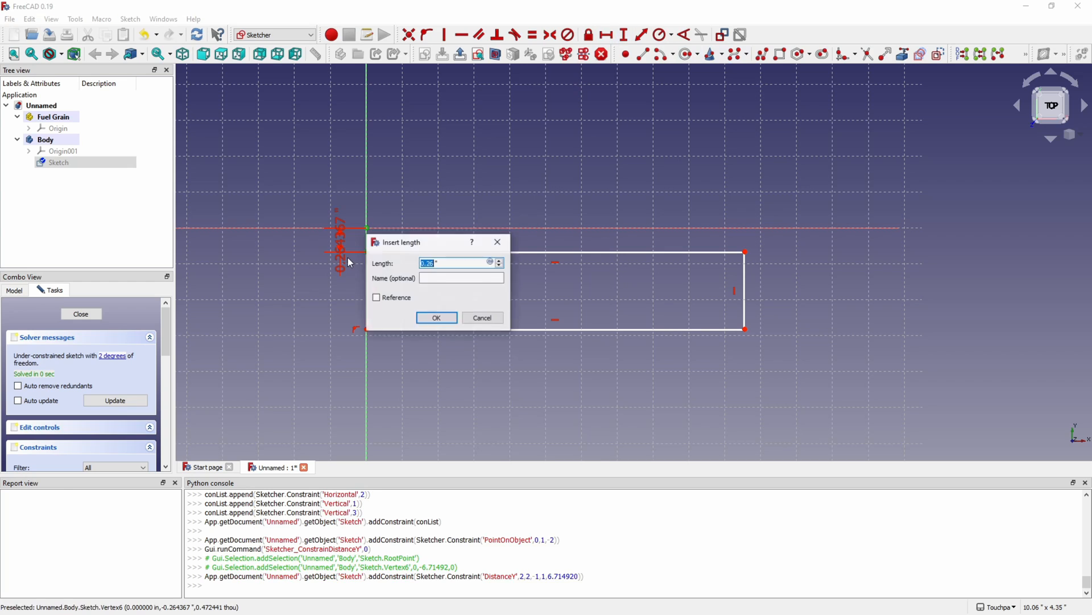
{"action": "left_click", "coordinate": [436, 318]}
{"action": "type", "text": "1.212/2\""}
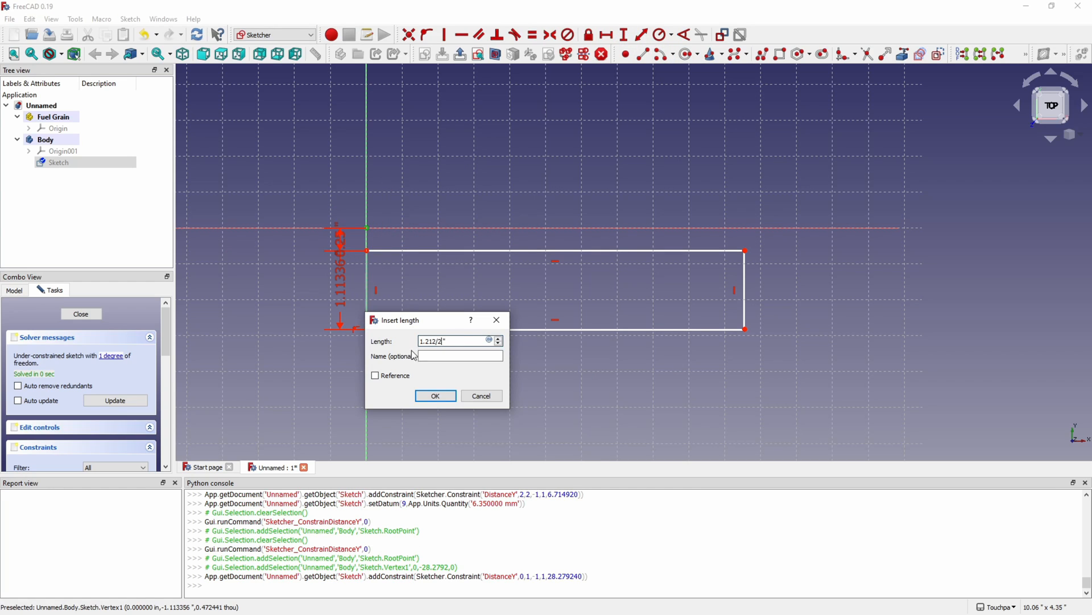
{"action": "left_click", "coordinate": [435, 394]}
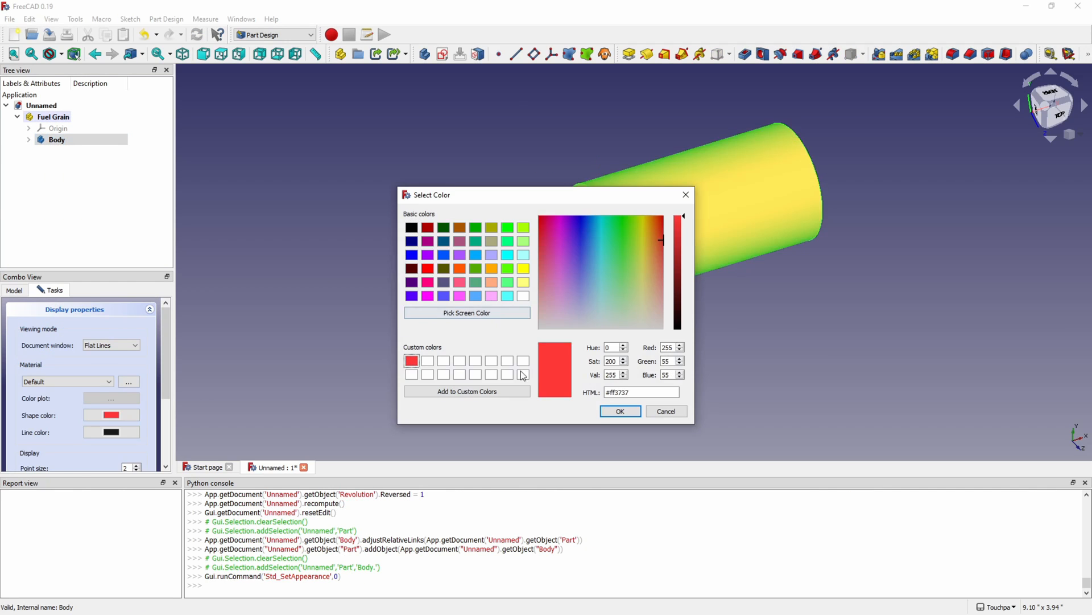
Colour the revolved propellant red and add the grey CastingTube body around it
{"action": "left_click", "coordinate": [619, 410]}
{"action": "type", "text": "CastingTube"}
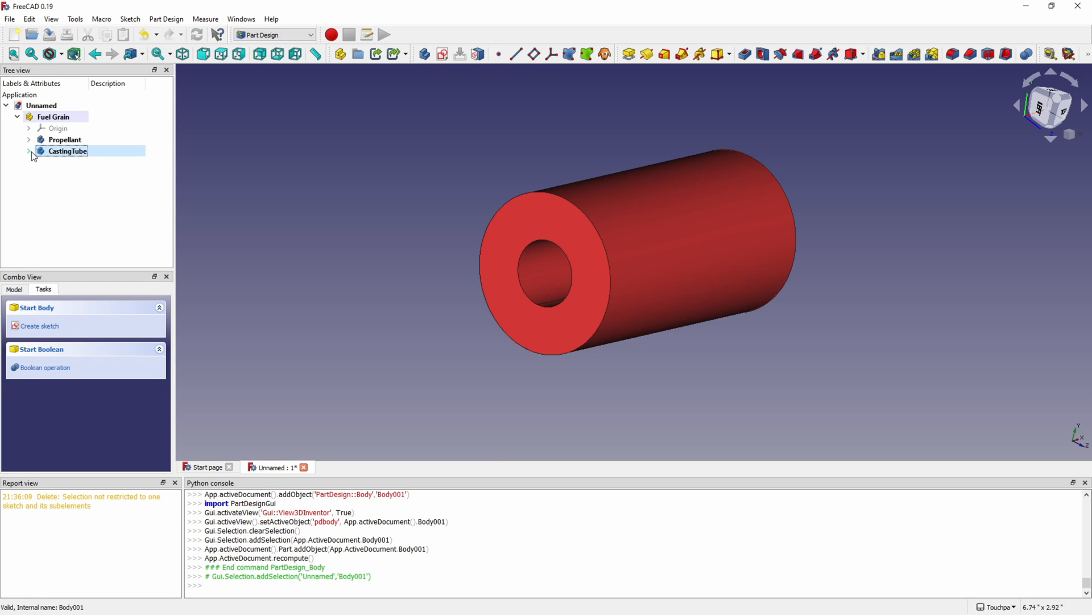
{"action": "left_click", "coordinate": [39, 325]}
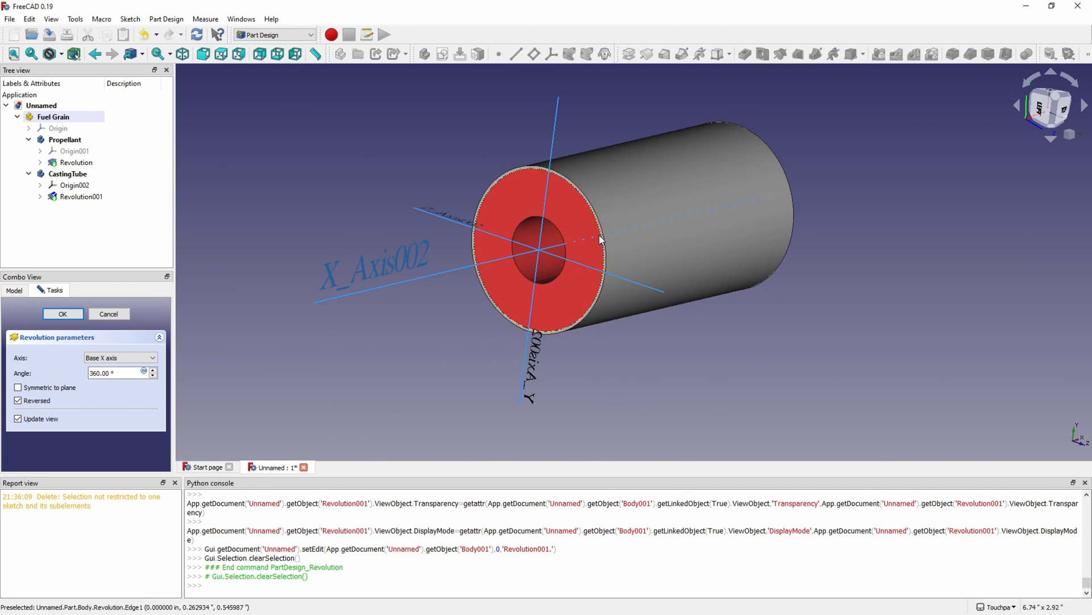
{"action": "left_click", "coordinate": [62, 314]}
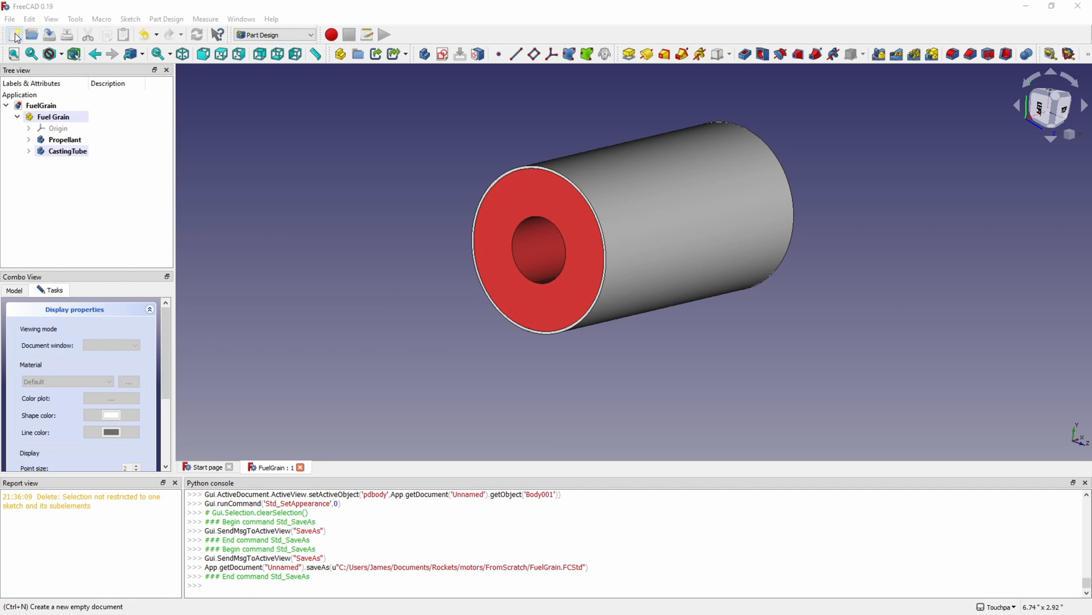
Start a new document and dimension the closure profile's groove depth and width
{"action": "left_click", "coordinate": [10, 35]}
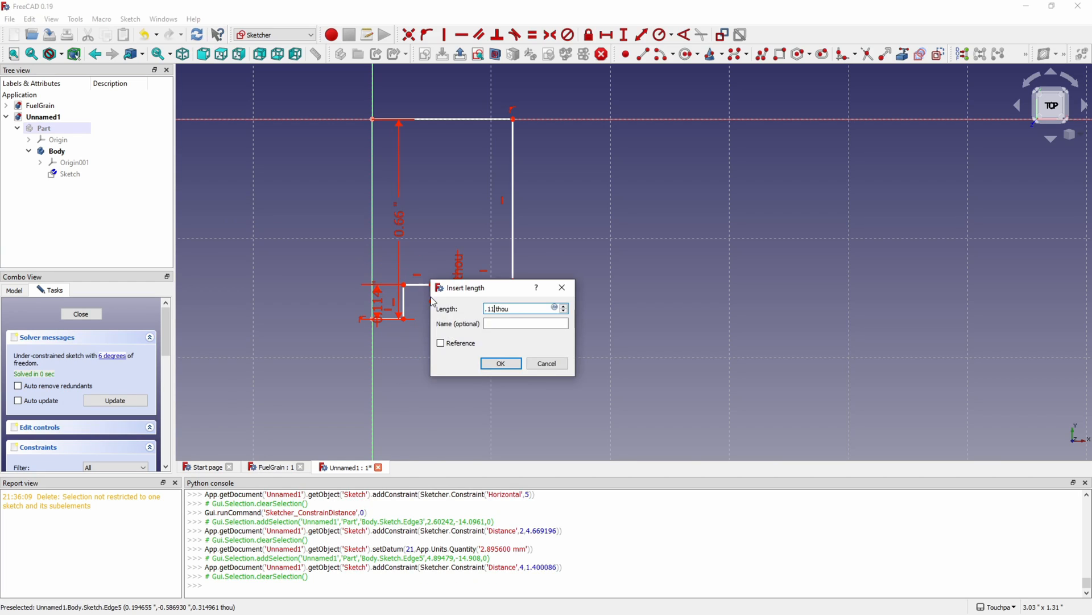
{"action": "left_click", "coordinate": [501, 363]}
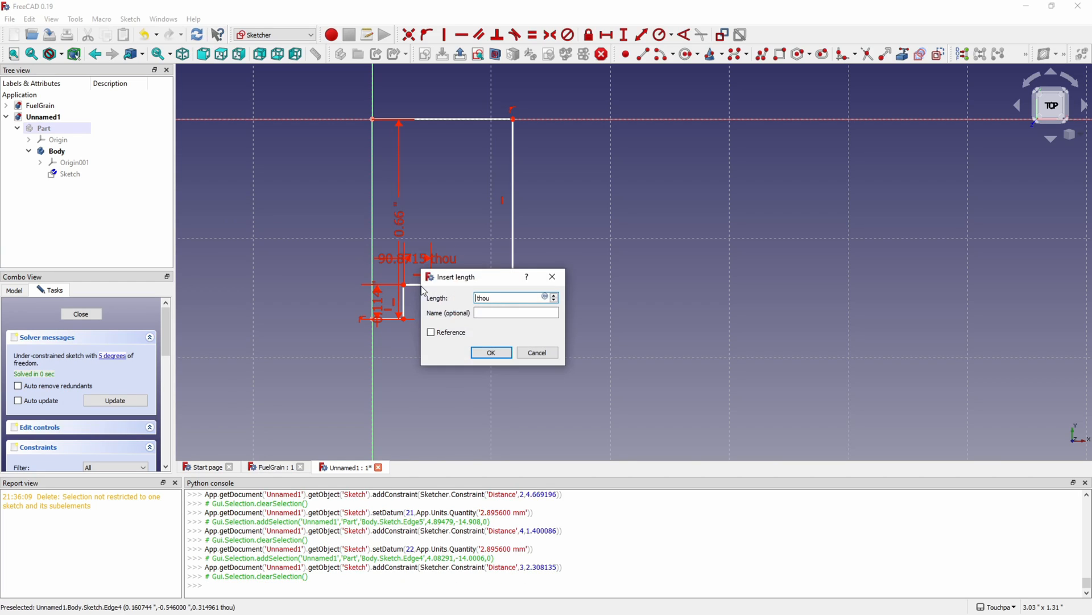
{"action": "left_click", "coordinate": [491, 351]}
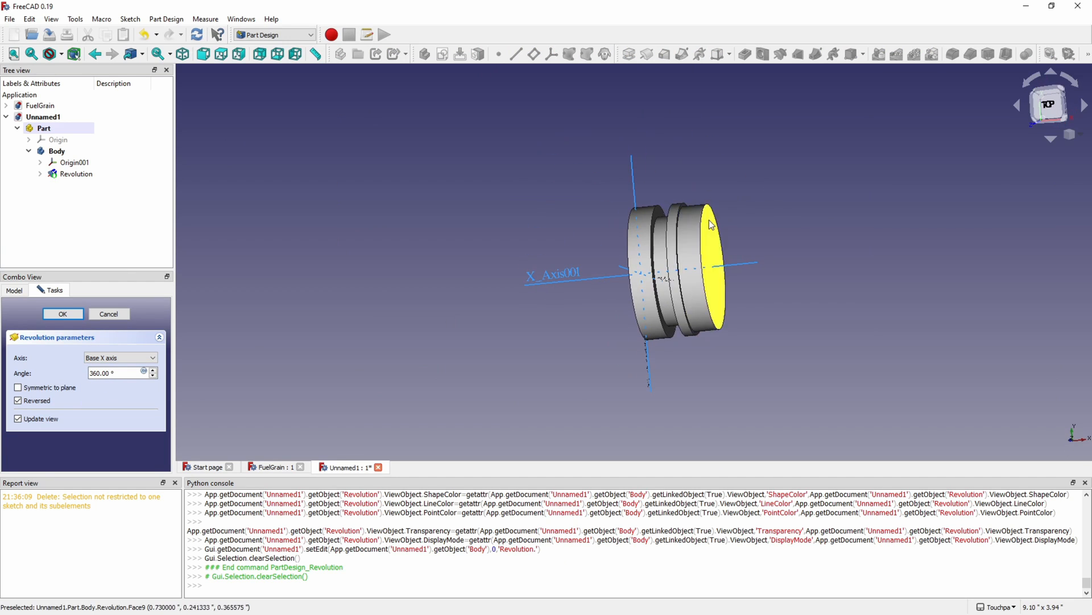
Add a Part Design hole through the centre of the closure's end face
{"action": "left_click", "coordinate": [63, 314]}
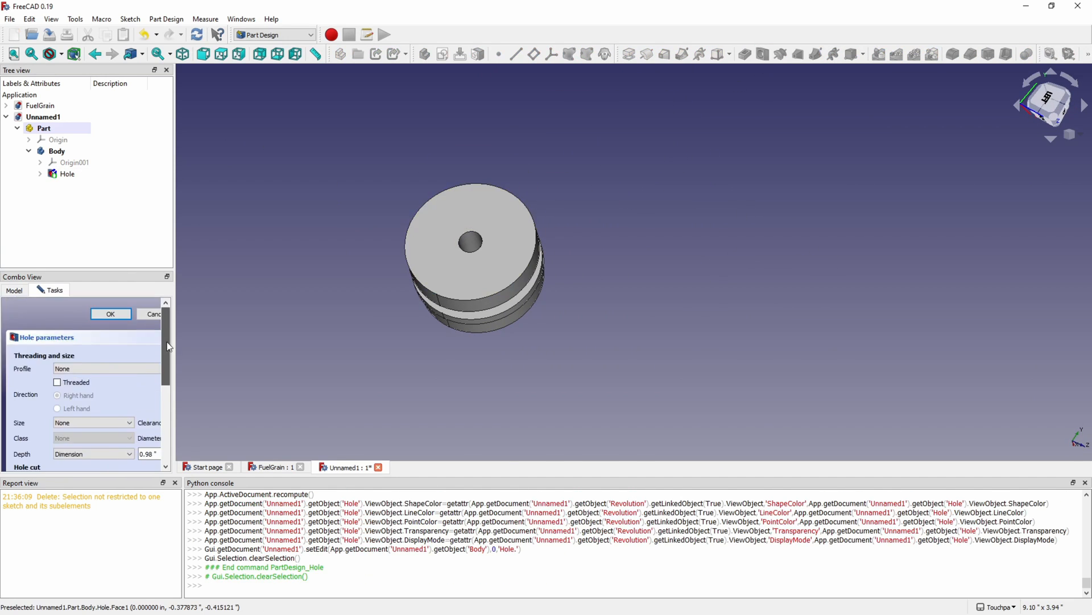
{"action": "left_click", "coordinate": [105, 368]}
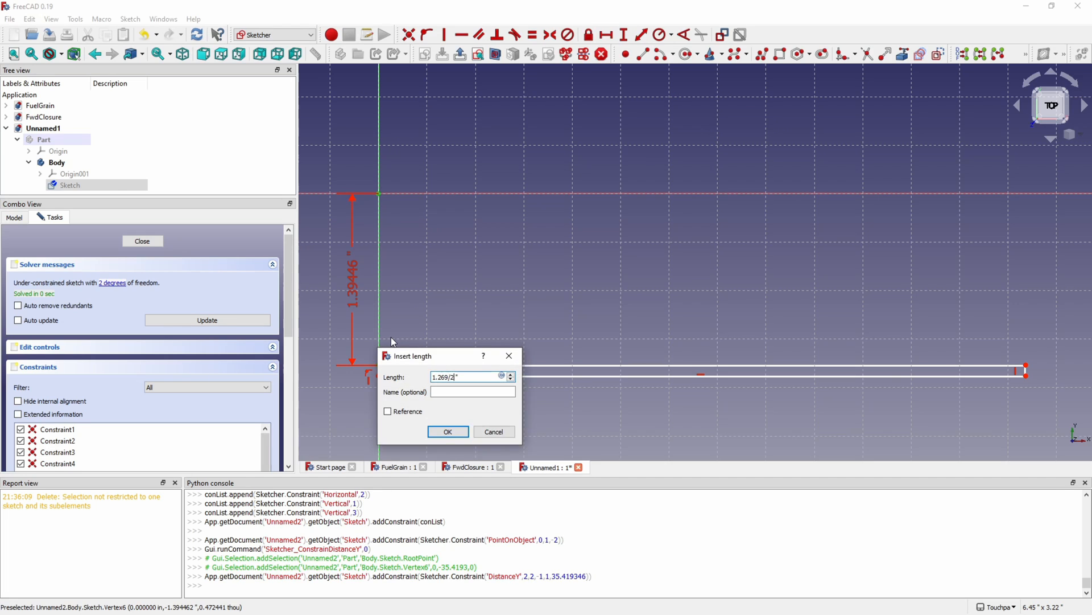
Constrain the liner's radius, close the sketch and save the document as Liner in FromScratch
{"action": "left_click", "coordinate": [447, 431]}
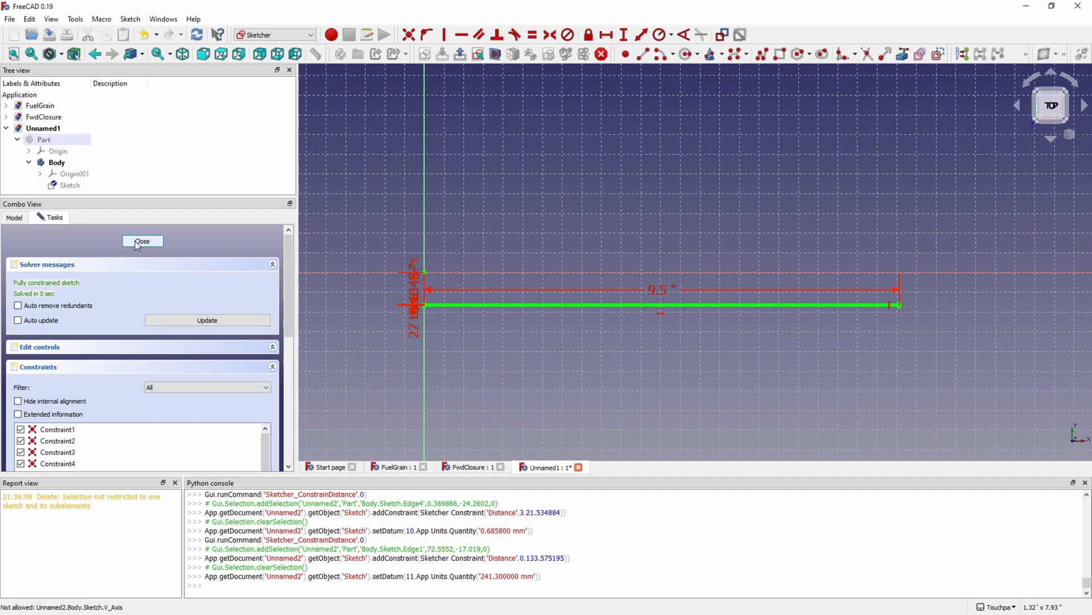
{"action": "left_click", "coordinate": [142, 240]}
{"action": "type", "text": "Liner"}
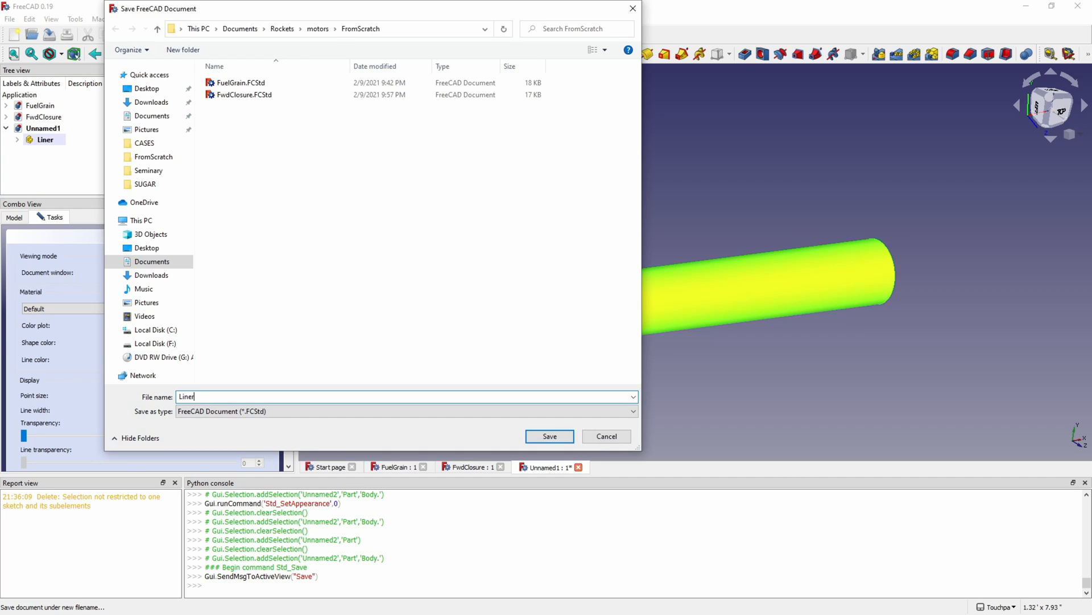
{"action": "left_click", "coordinate": [548, 436]}
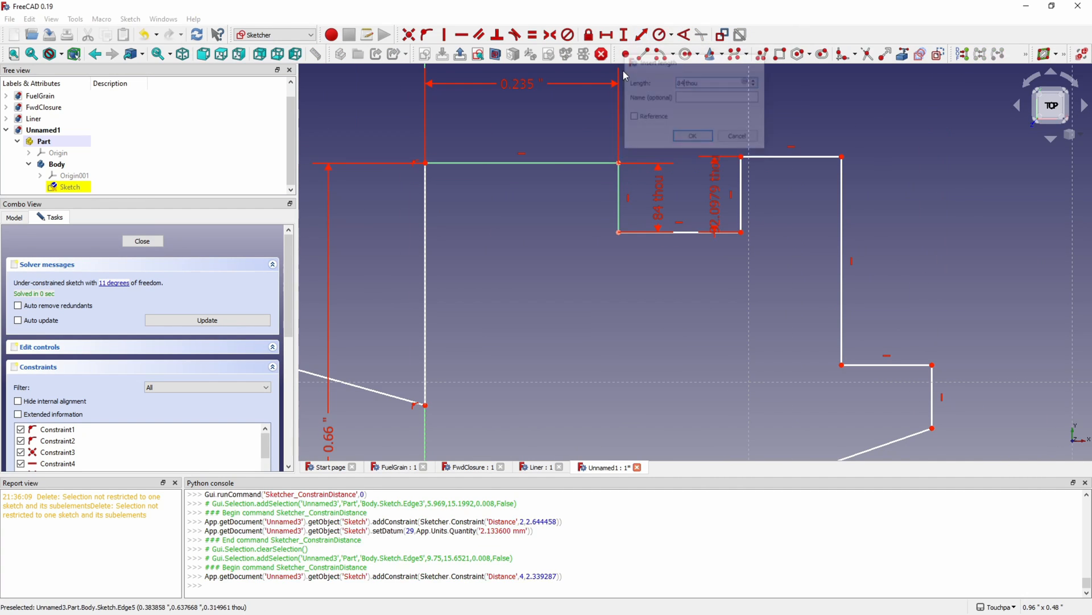
Dimension the nozzle step height and lip height from the origin, then close the fully constrained sketch
{"action": "left_click", "coordinate": [691, 135]}
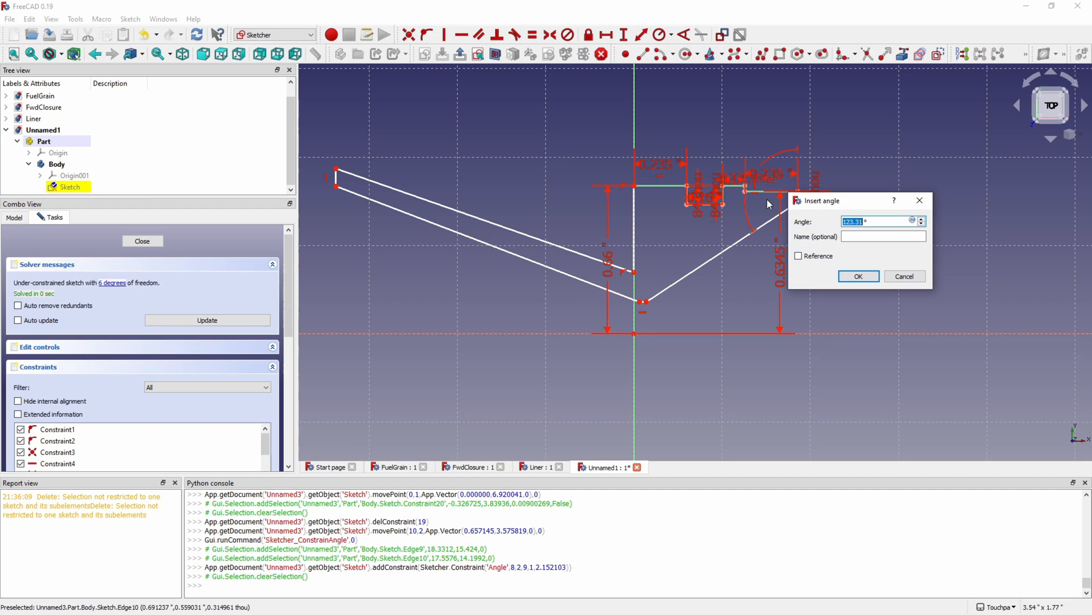
{"action": "mouse_move", "coordinate": [745, 253]}
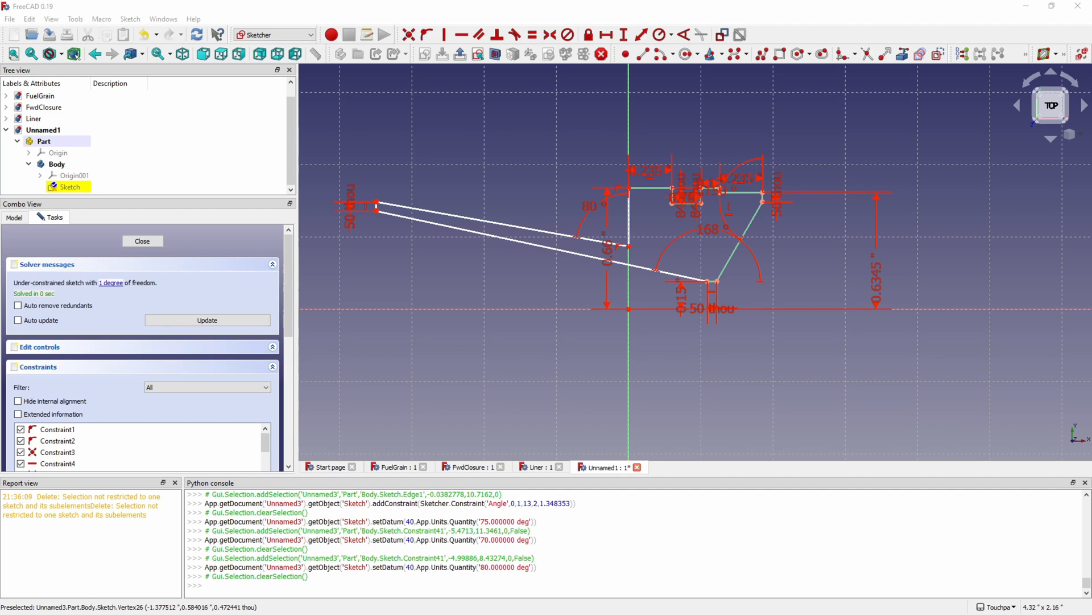
{"action": "left_click", "coordinate": [623, 54]}
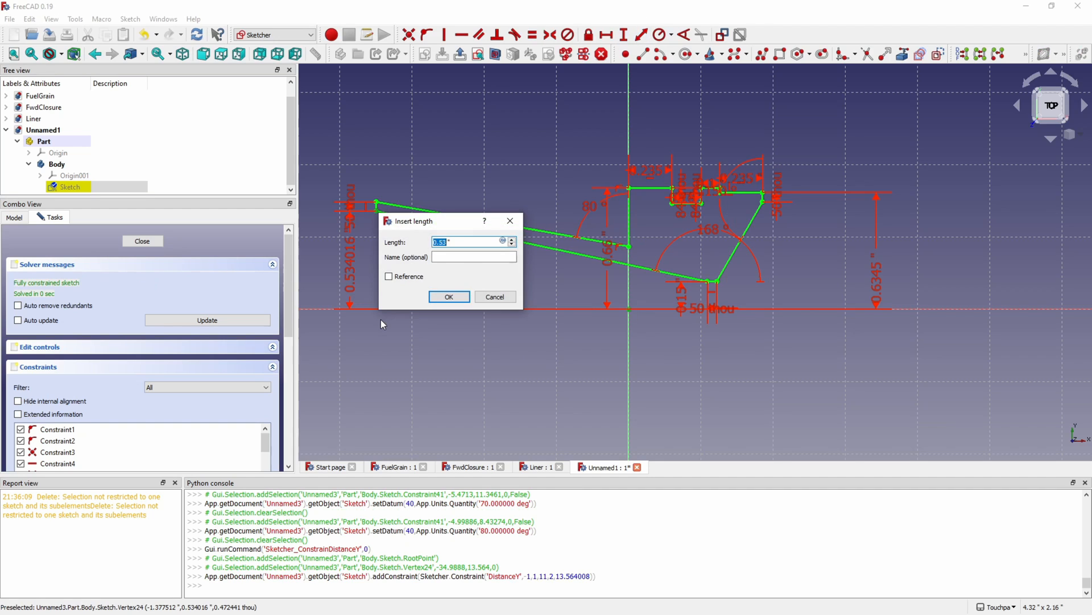
{"action": "left_click", "coordinate": [449, 296]}
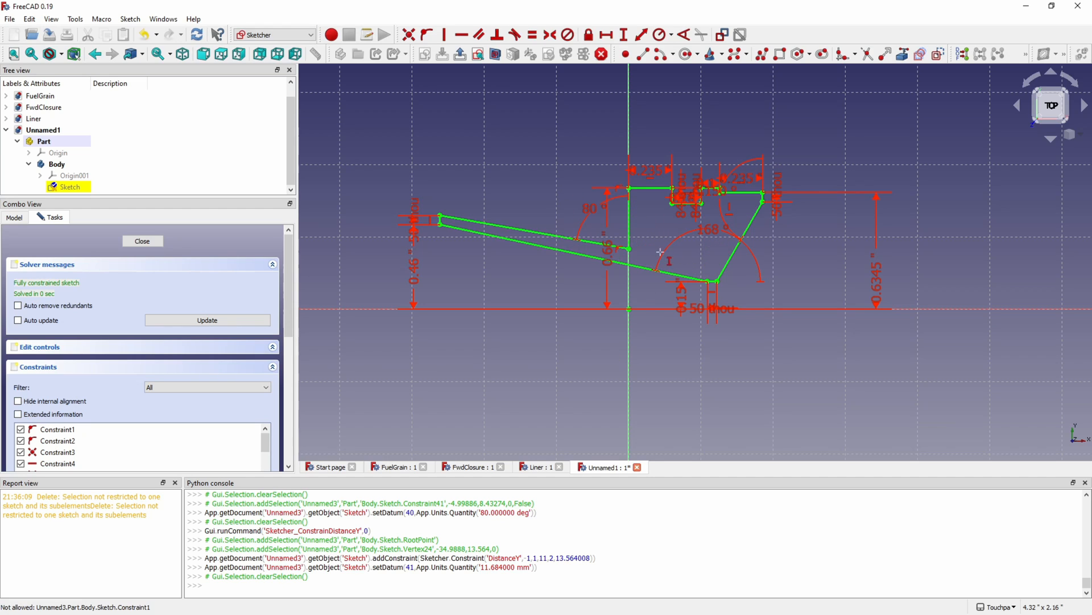
{"action": "left_click", "coordinate": [143, 240]}
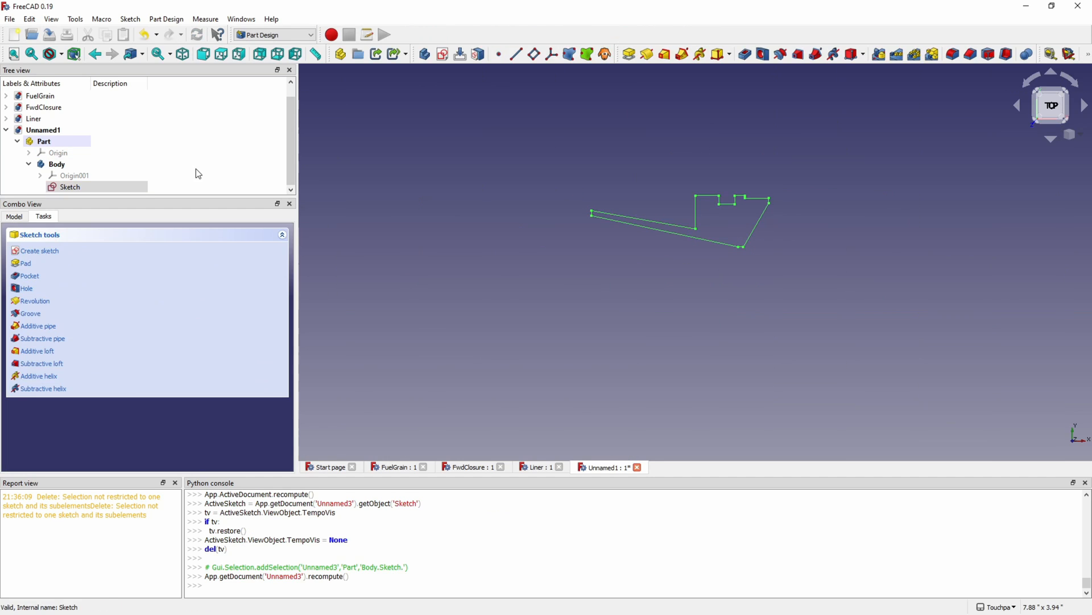
Dimension the case profile's step width and end step until fully constrained, then close the sketch
{"action": "left_click", "coordinate": [36, 301]}
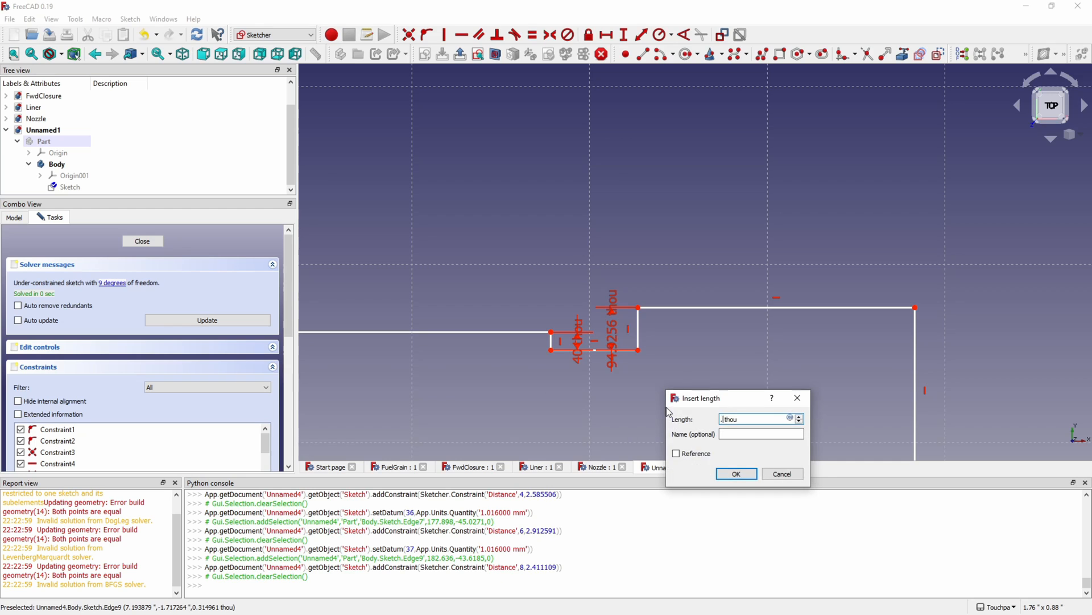
{"action": "left_click", "coordinate": [736, 474]}
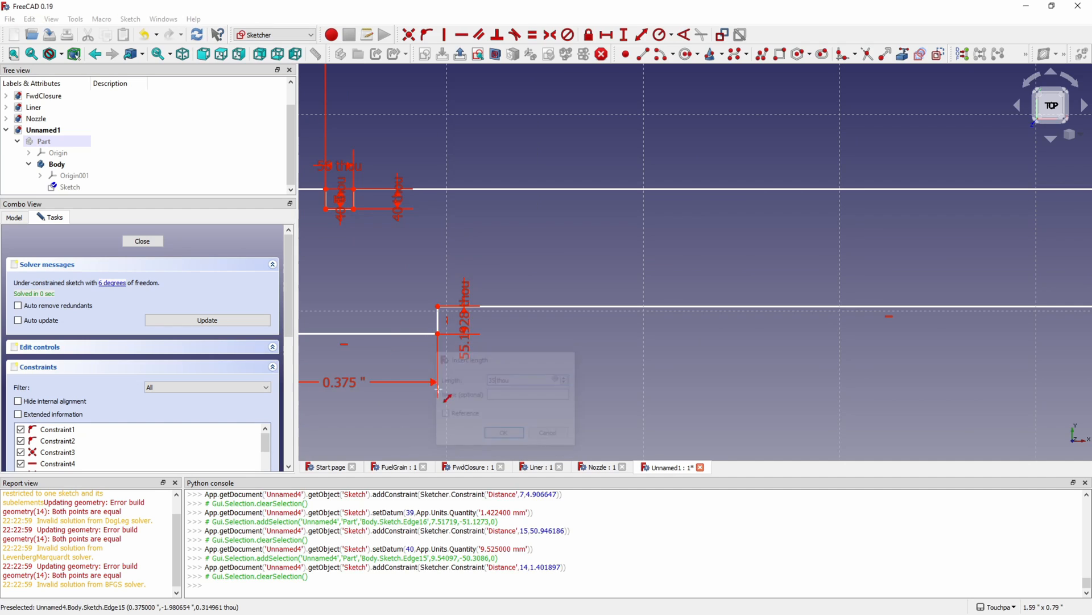
{"action": "left_click", "coordinate": [503, 432]}
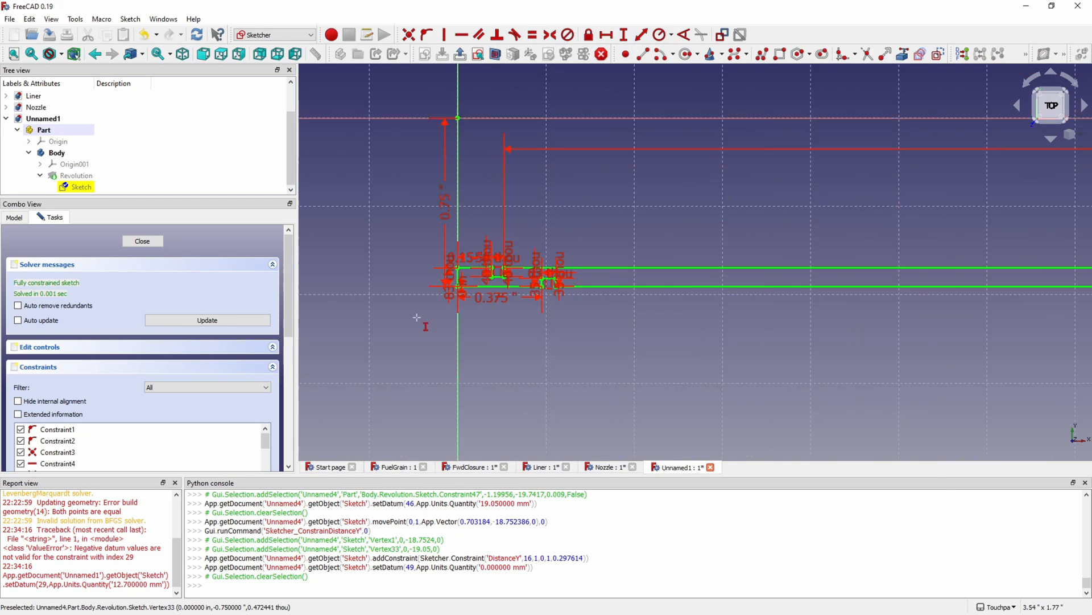
{"action": "left_click", "coordinate": [141, 241]}
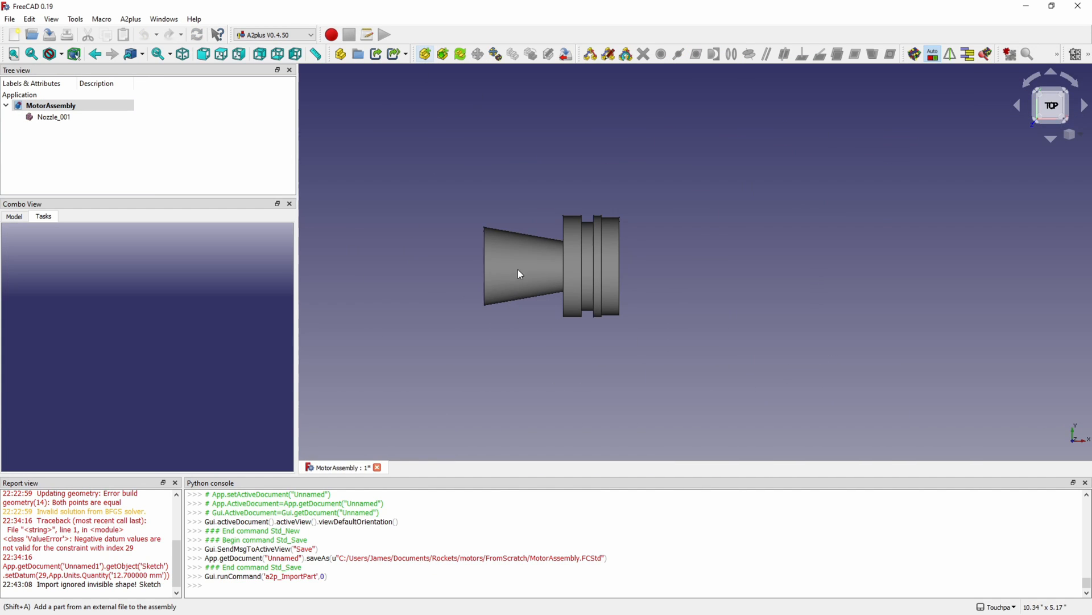
Constrain the fuel grains axis-coincident and FuelGrain_003 face-to-face in MotorAssembly
{"action": "left_click_drag", "start_coordinate": [519, 275], "coordinate": [682, 247]}
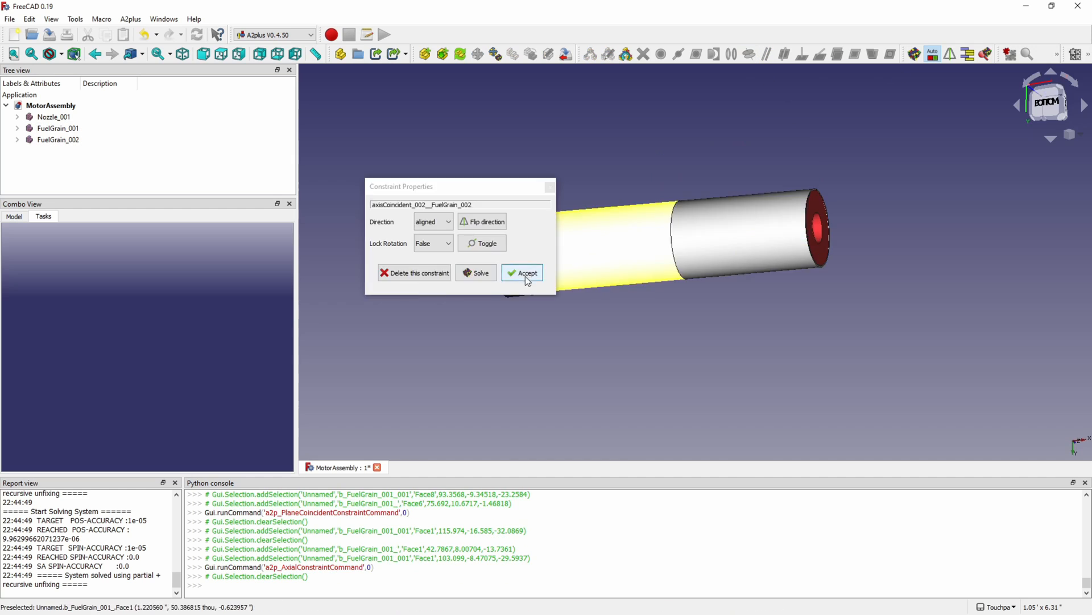
{"action": "left_click", "coordinate": [522, 272]}
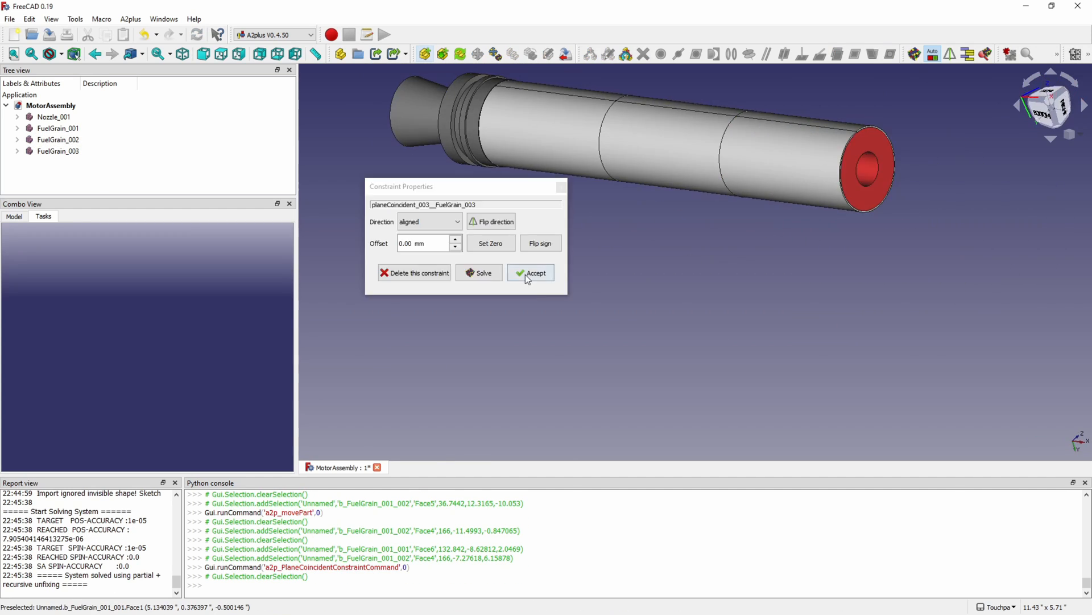
{"action": "left_click", "coordinate": [530, 272]}
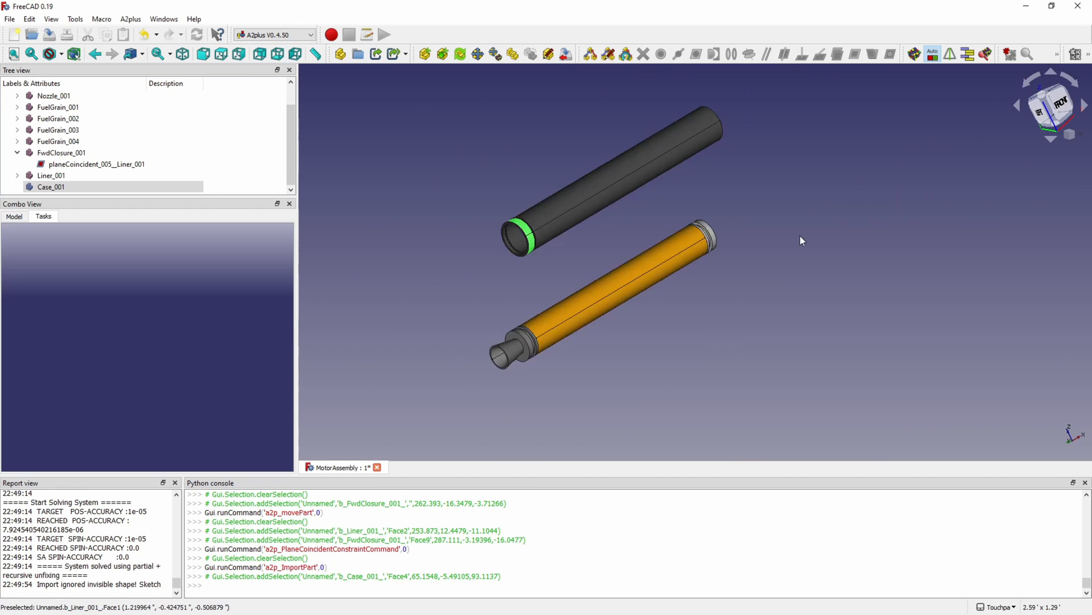
{"action": "scroll", "scroll_direction": "down", "scroll_amount": 3}
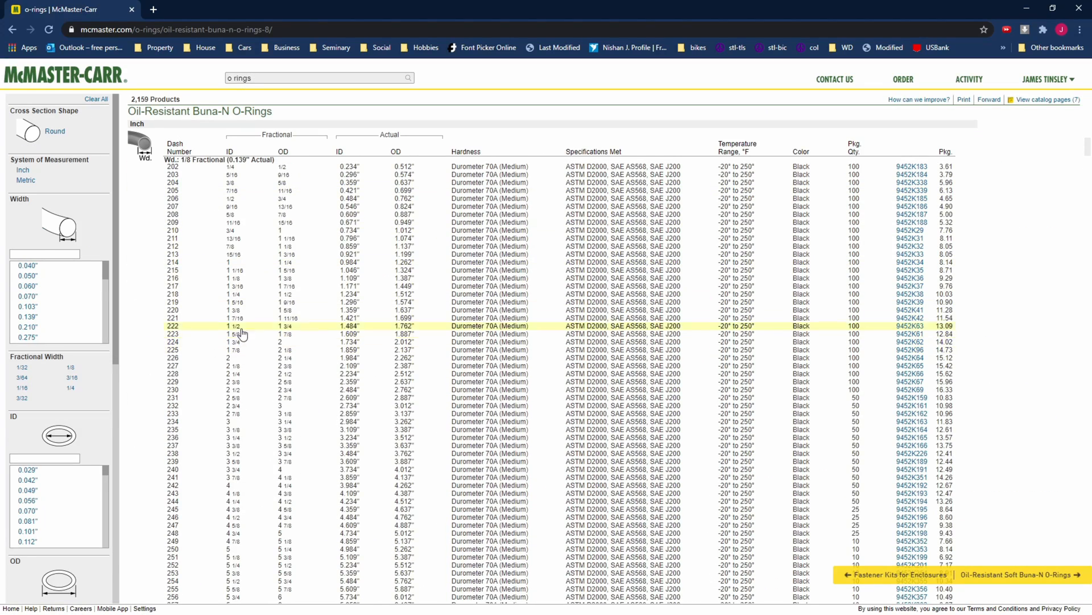
Open the dash 216 O-ring 9452K36 product page and download its 3-D STEP model
{"action": "left_click", "coordinate": [910, 281]}
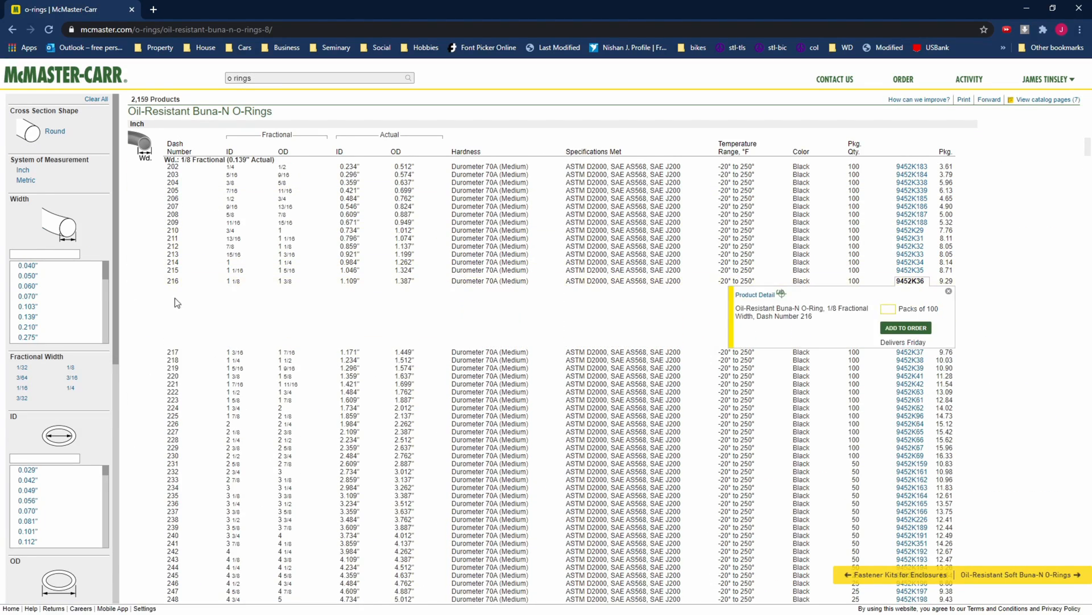
{"action": "left_click", "coordinate": [917, 281]}
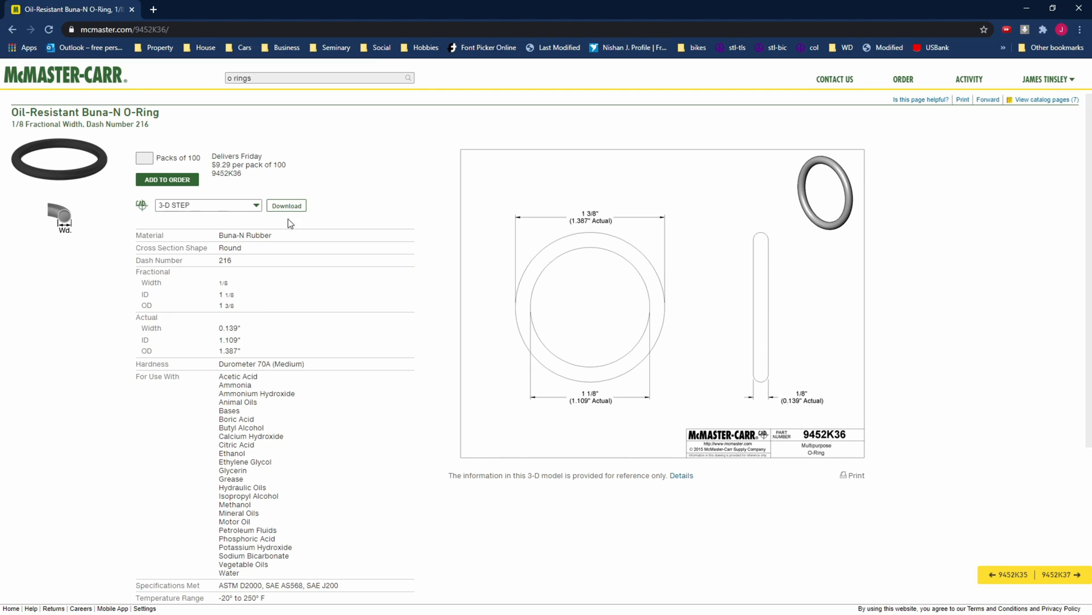
{"action": "left_click", "coordinate": [286, 204]}
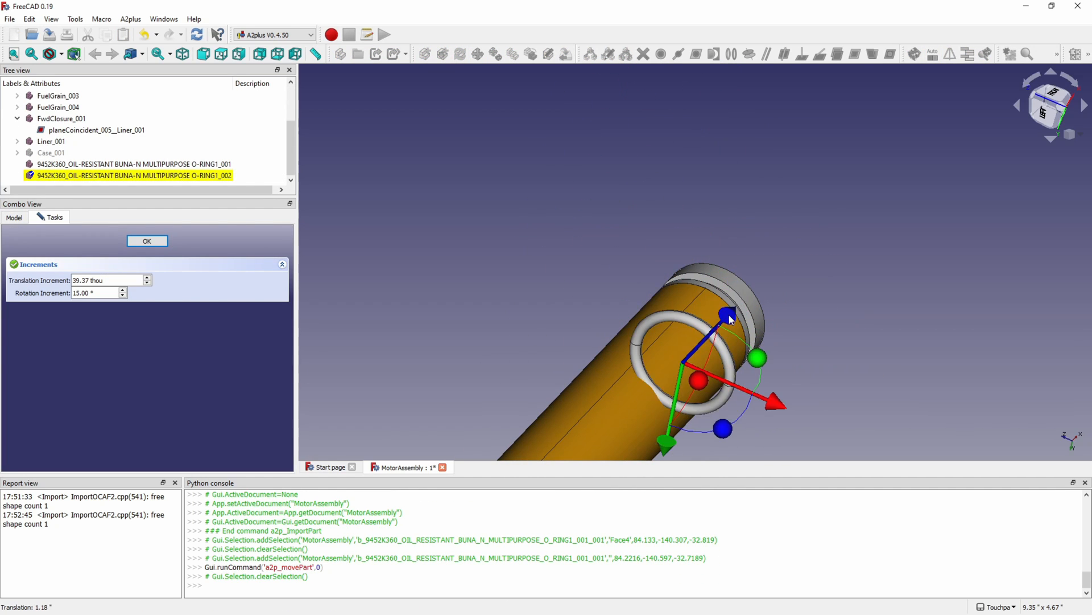
Finish moving the O-ring, import the retaining ring and constrain its face to the case
{"action": "left_click", "coordinate": [1051, 105]}
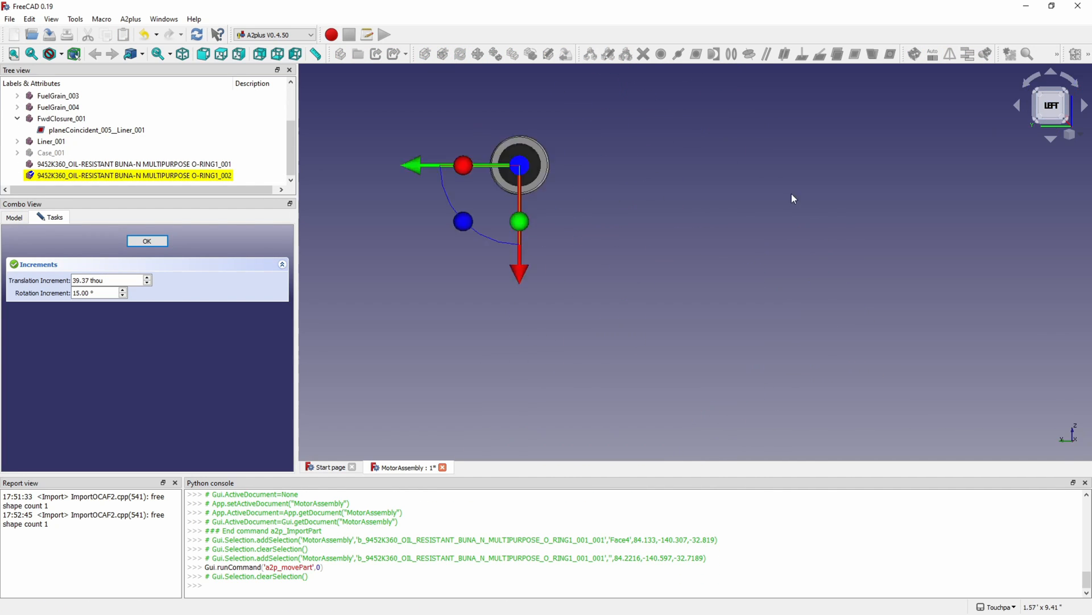
{"action": "left_click", "coordinate": [147, 240]}
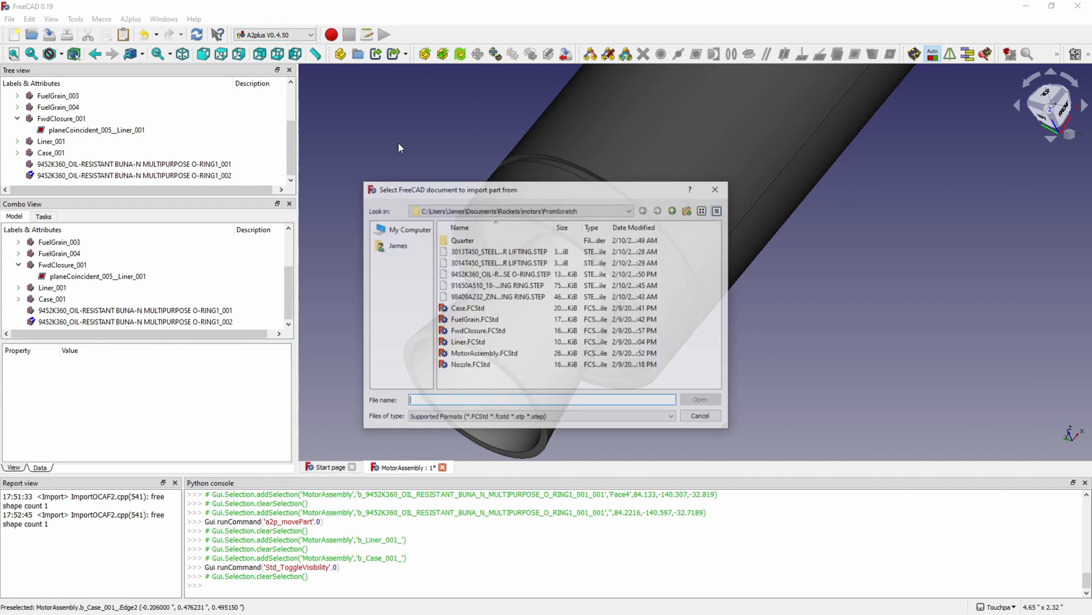
{"action": "left_click", "coordinate": [700, 398]}
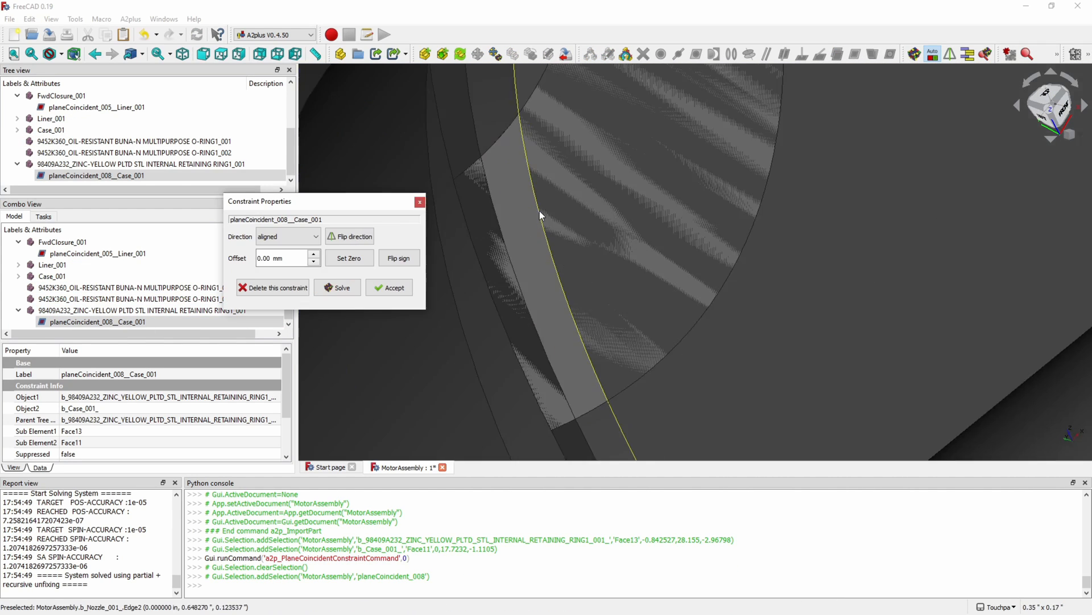
{"action": "left_click", "coordinate": [389, 287]}
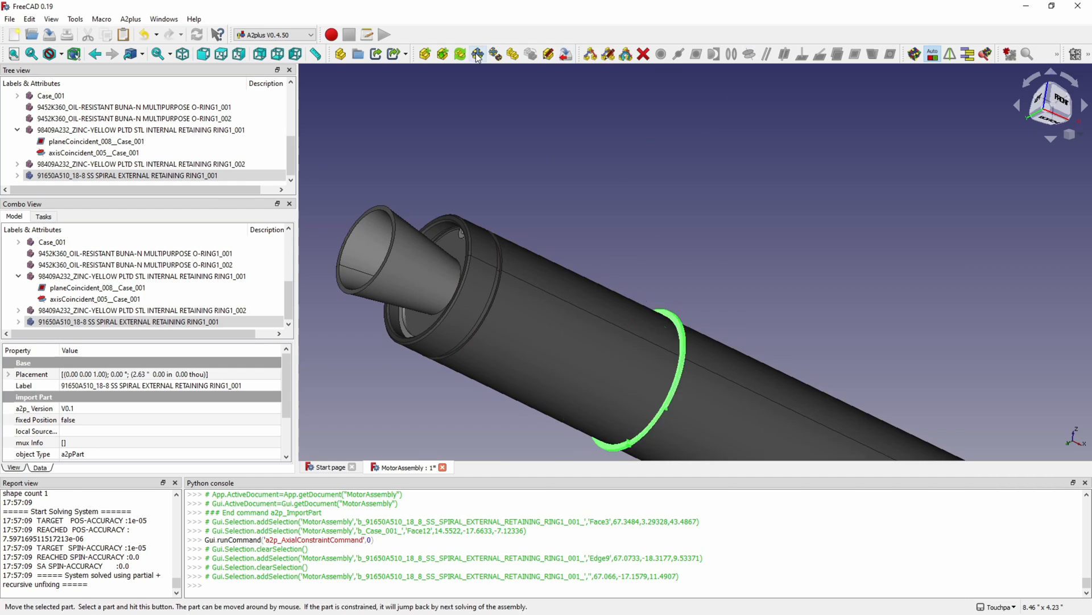
Insert a default TechDraw page for the Nozzle drawing
{"action": "left_click", "coordinate": [477, 54]}
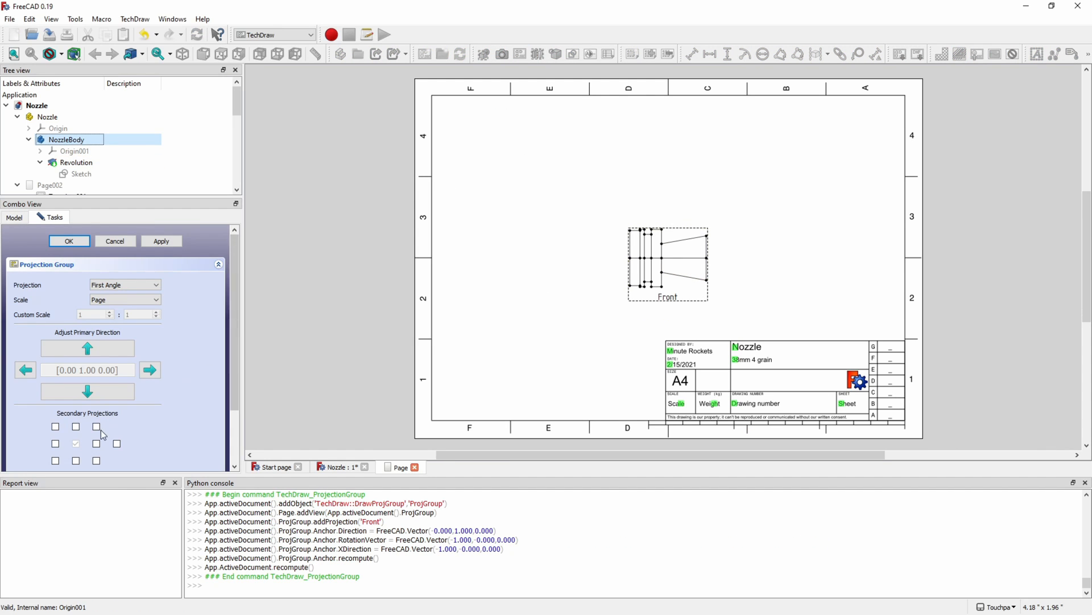
Add a right view and a hatched section view of the nozzle, enlarged to scale 4
{"action": "left_click", "coordinate": [68, 240]}
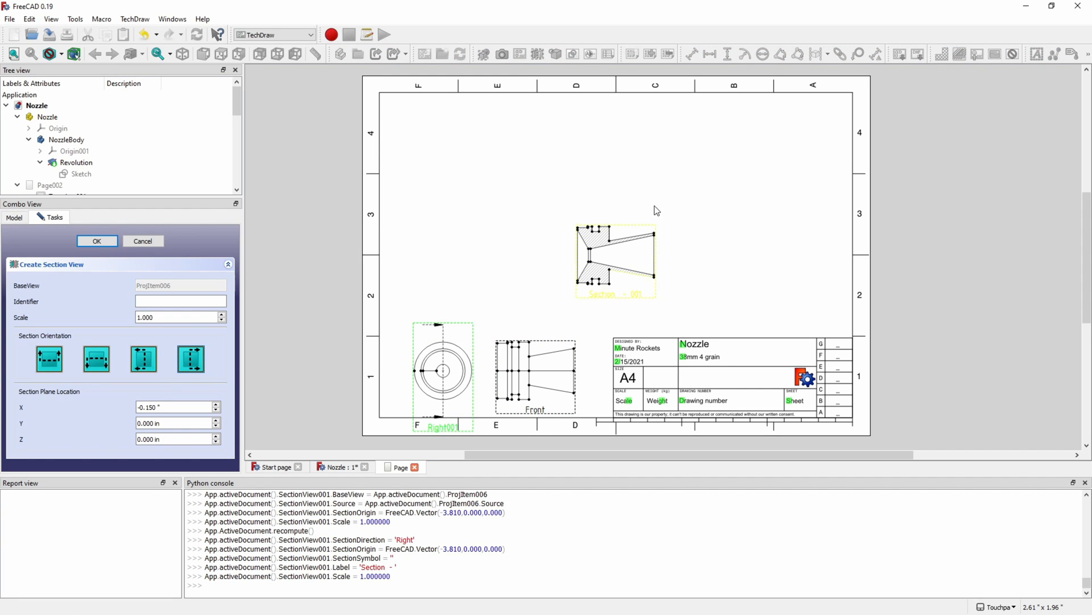
{"action": "left_click", "coordinate": [97, 240]}
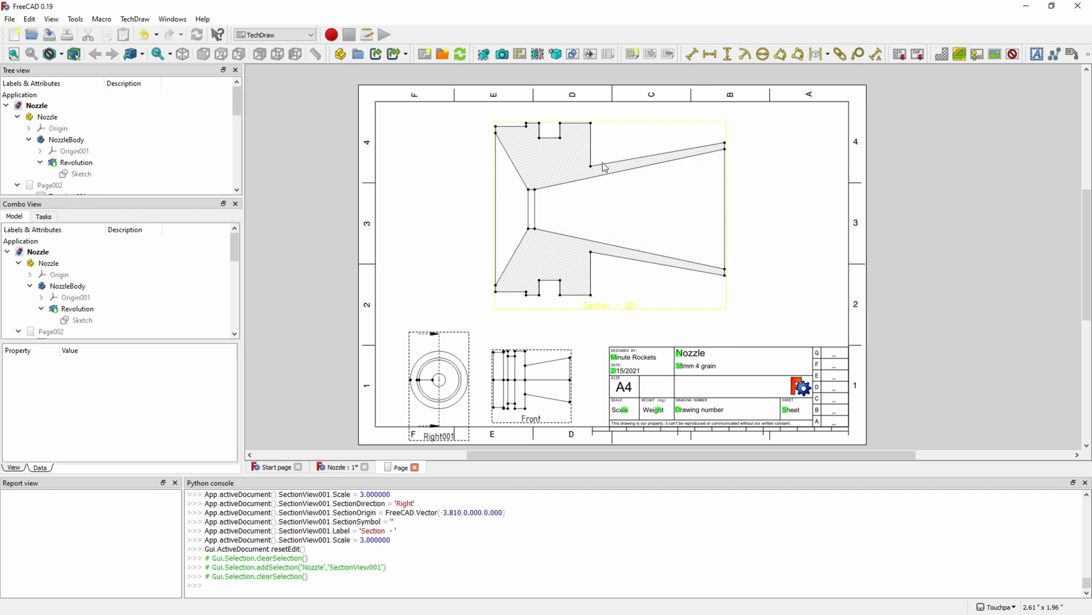
{"action": "left_click", "coordinate": [604, 210]}
{"action": "type", "text": "4.000"}
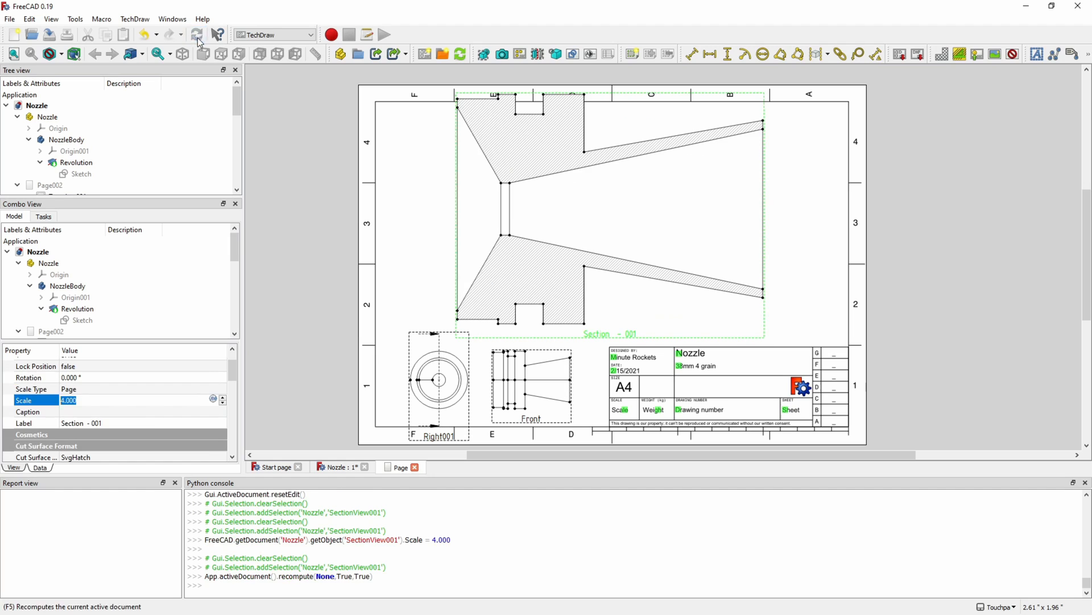
Dimension the nozzle section with lengths, diameters and angles, save, and reopen FwdClosure.FCStd
{"action": "type", "text": "3.5"}
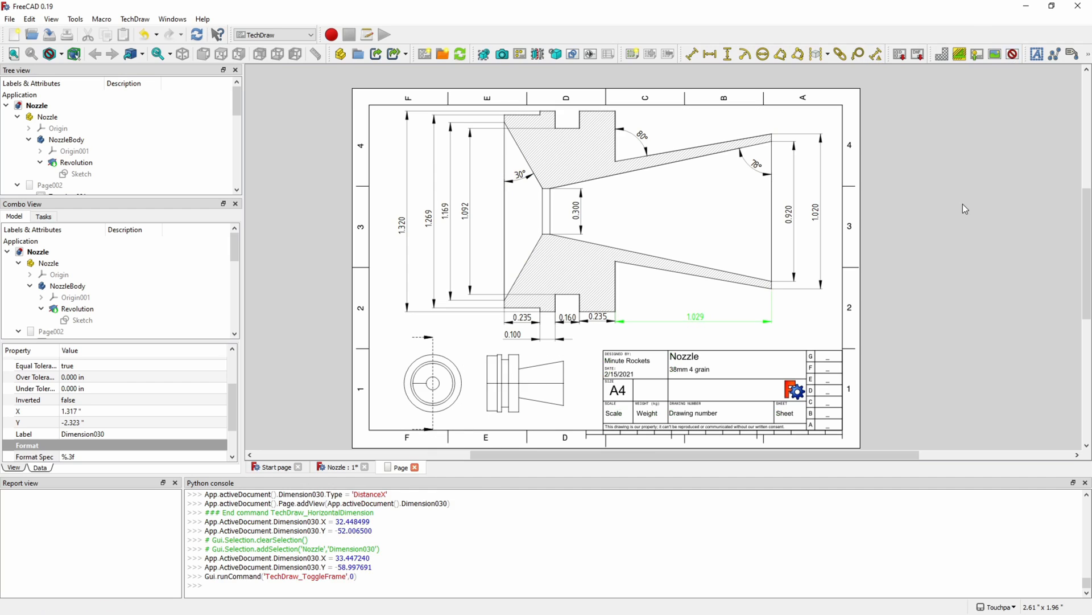
{"action": "mouse_move", "coordinate": [406, 275]}
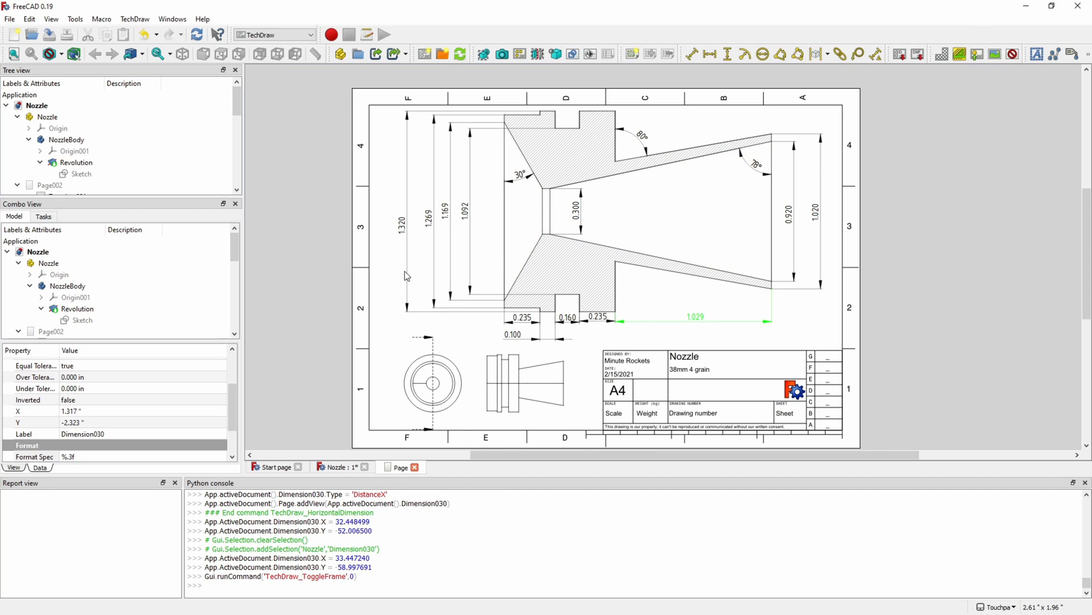
{"action": "left_click", "coordinate": [48, 34]}
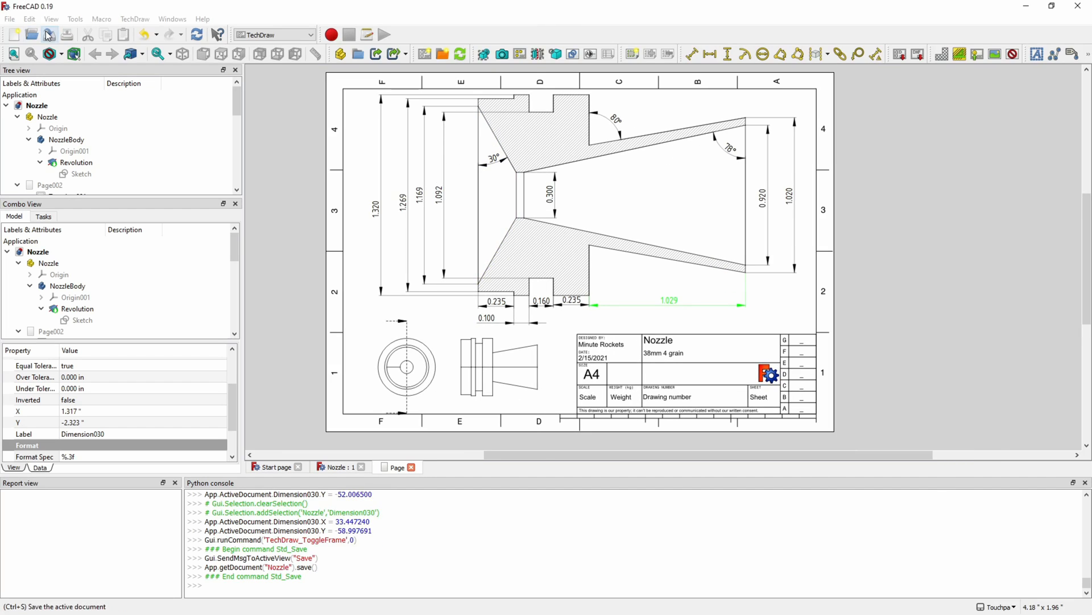
{"action": "left_click", "coordinate": [32, 34]}
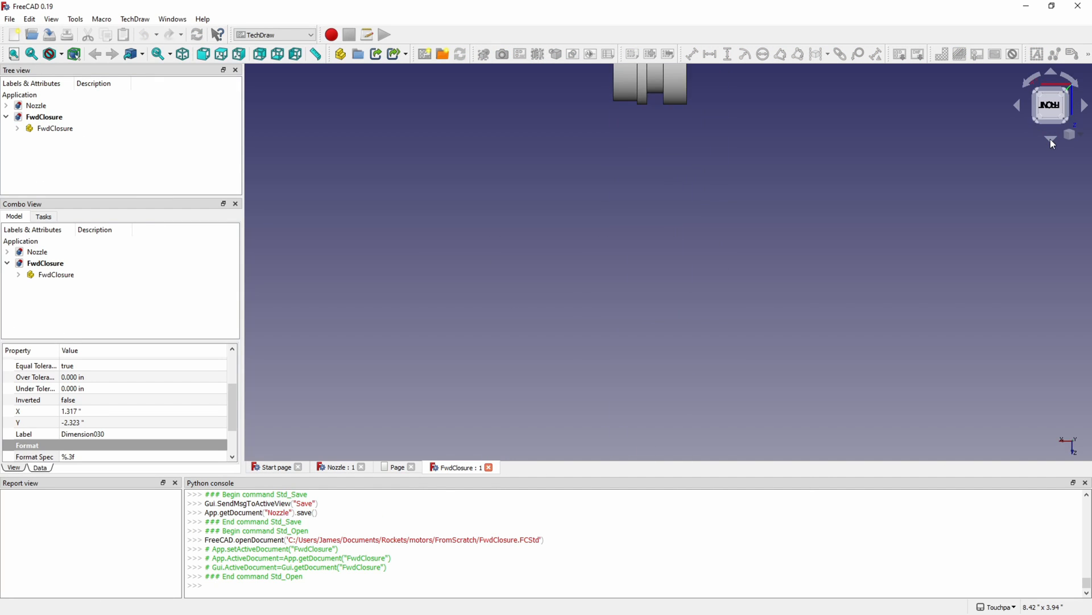
Title the new page 'Fwd Closure, 38mm' and add front, right, left and section views
{"action": "type", "text": "Fw"}
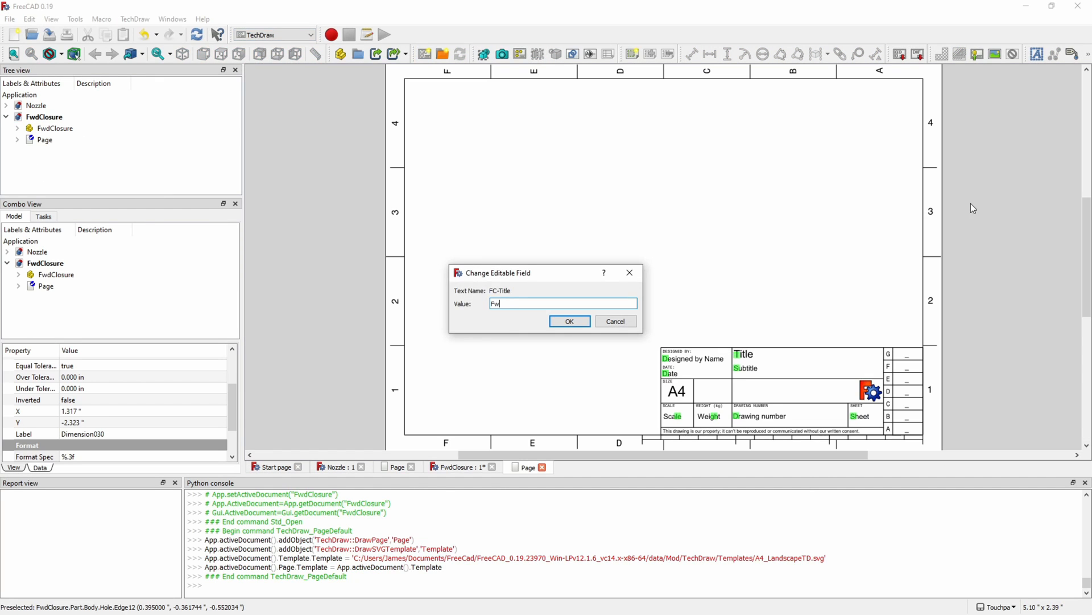
{"action": "left_click", "coordinate": [569, 321]}
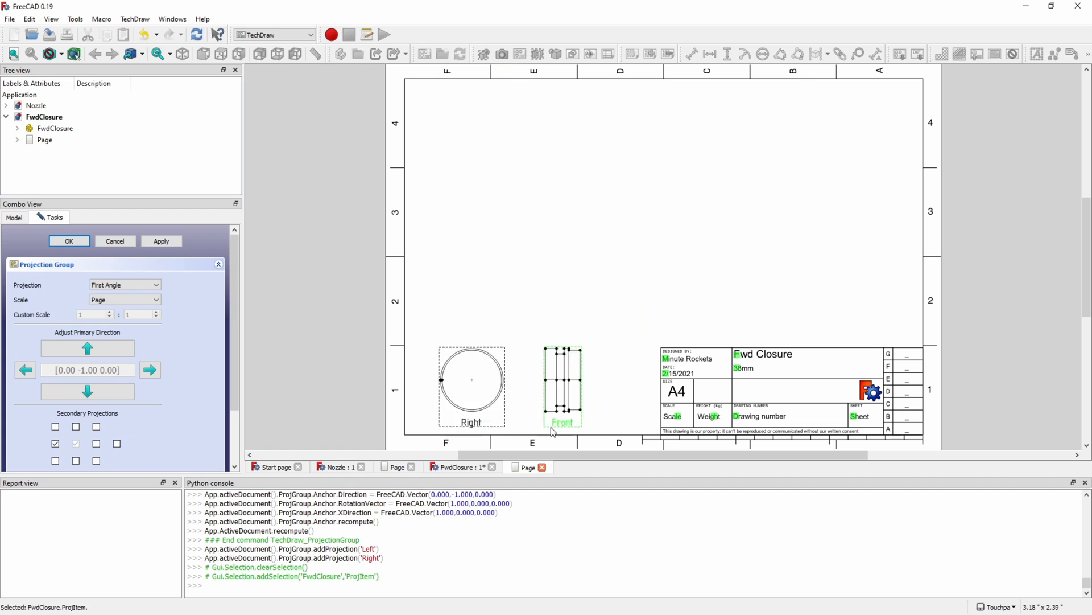
{"action": "left_click", "coordinate": [95, 371]}
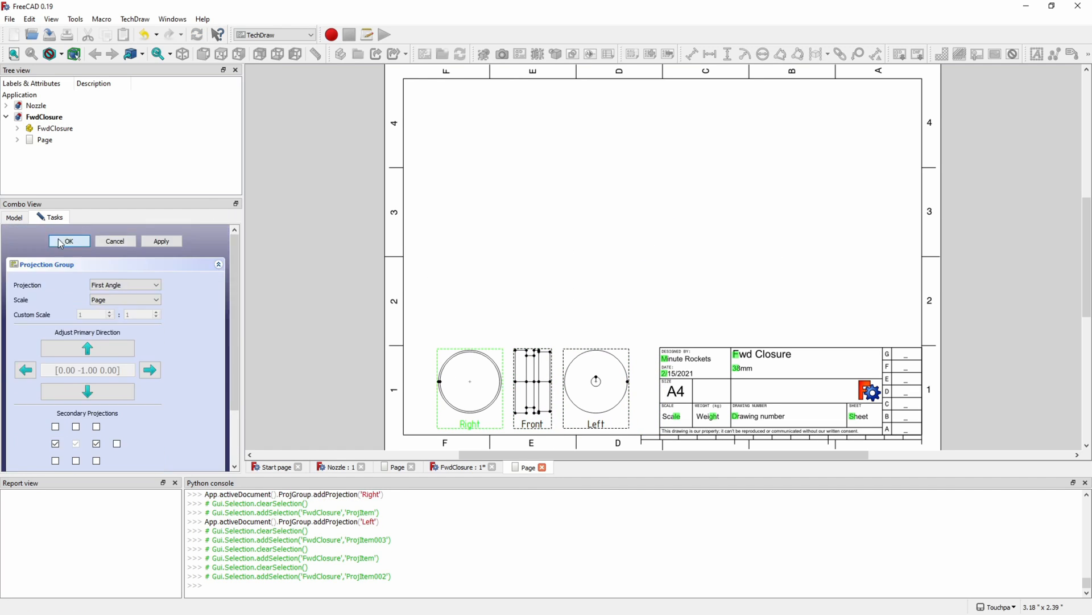
{"action": "left_click", "coordinate": [68, 242]}
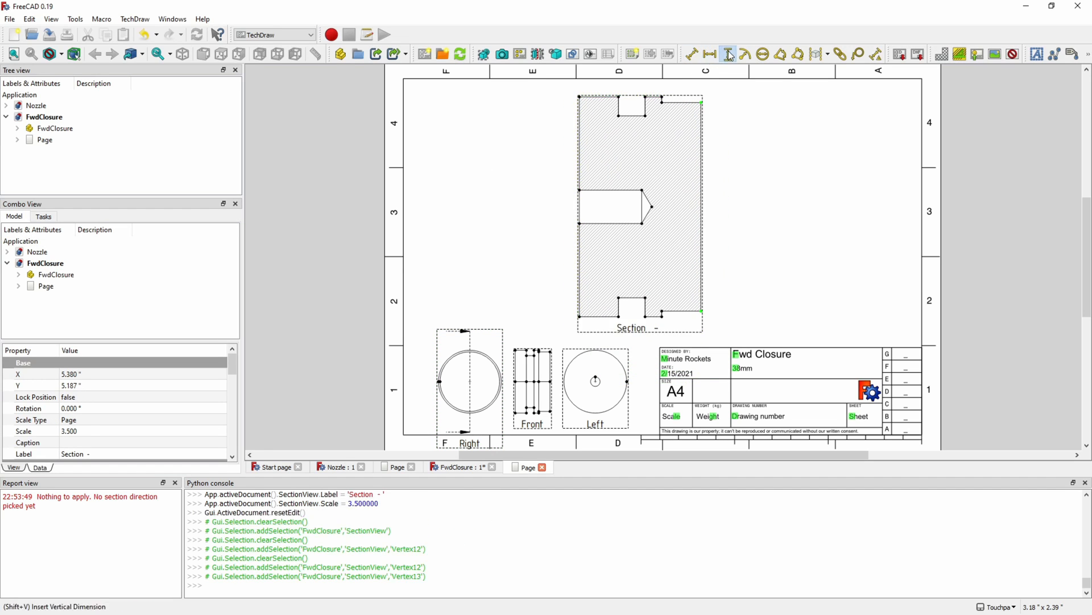
Dimension the closure section and add a leader note reading 'Tap 1/4x20'
{"action": "left_click", "coordinate": [727, 54]}
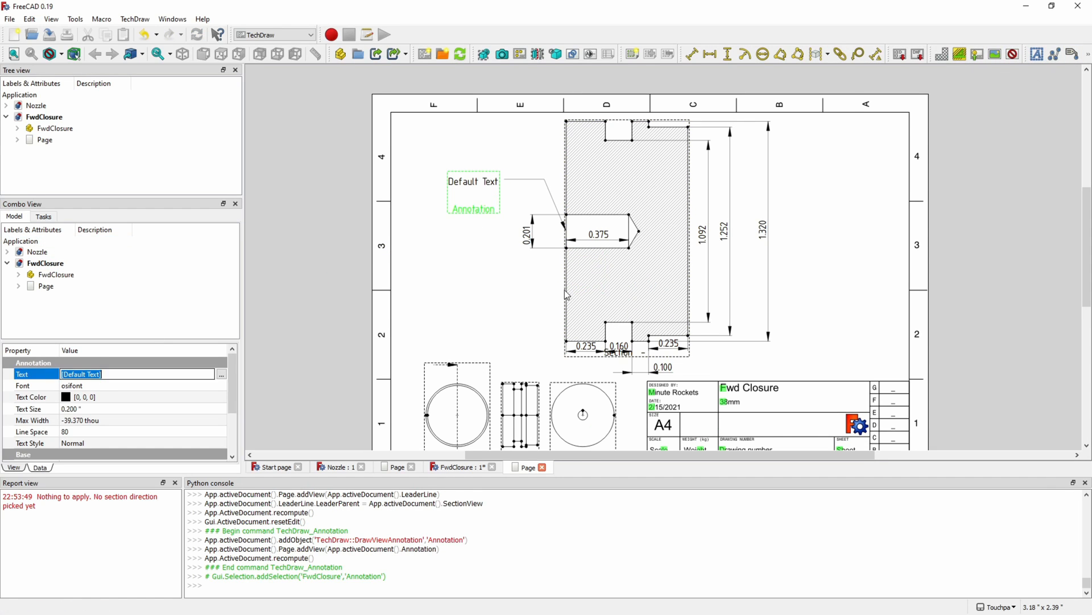
{"action": "type", "text": "Tap 1/4x20"}
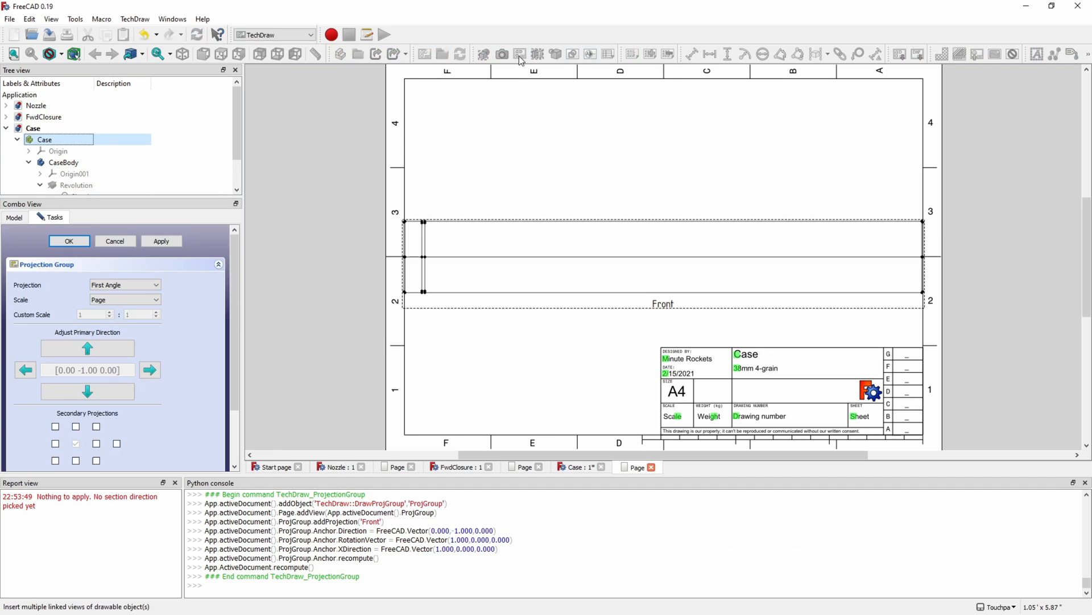
Add a right view and a section view of the case with 1.500 and 1.334 vertical dimensions
{"action": "left_click", "coordinate": [54, 445]}
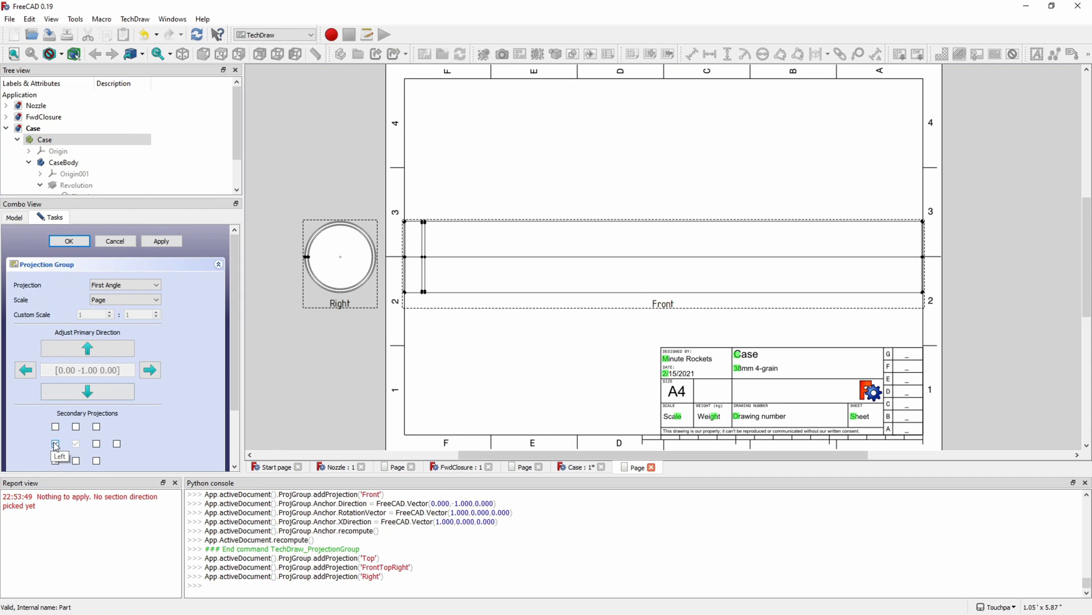
{"action": "left_click", "coordinate": [55, 442]}
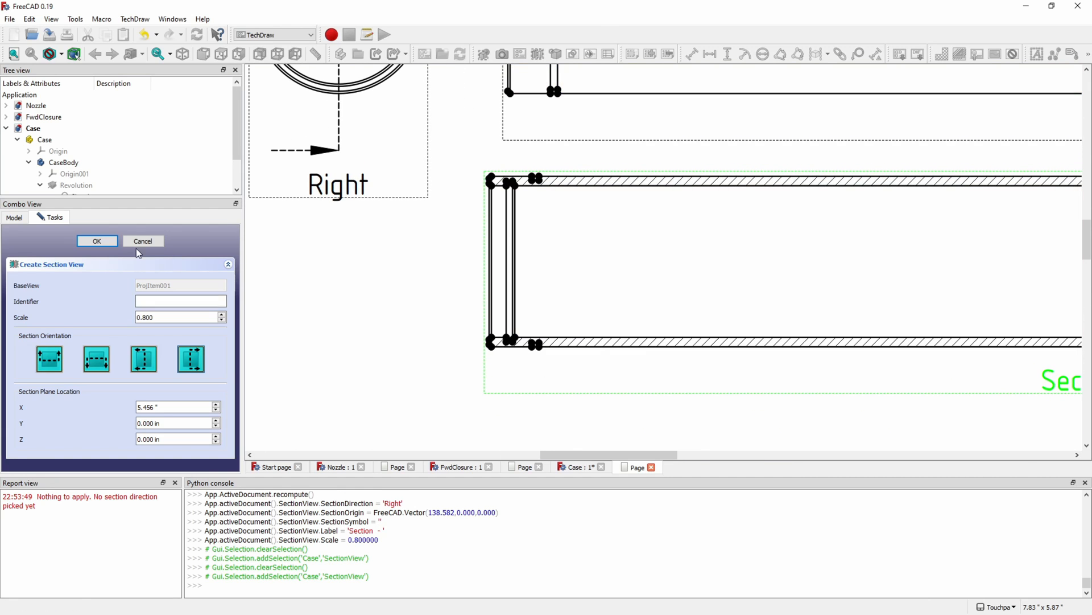
{"action": "left_click", "coordinate": [709, 53]}
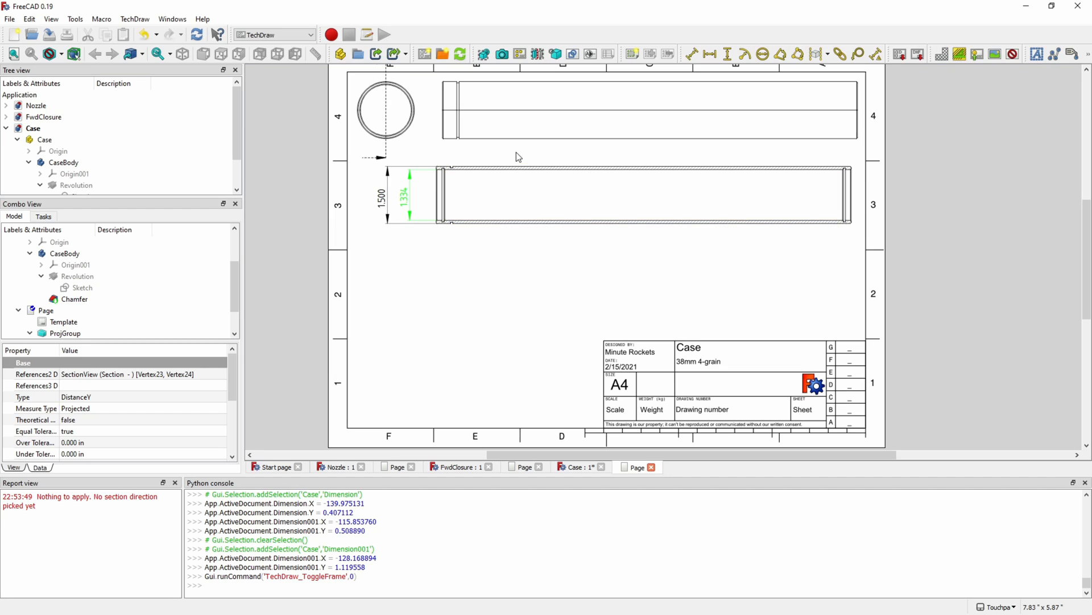
{"action": "mouse_move", "coordinate": [590, 54]}
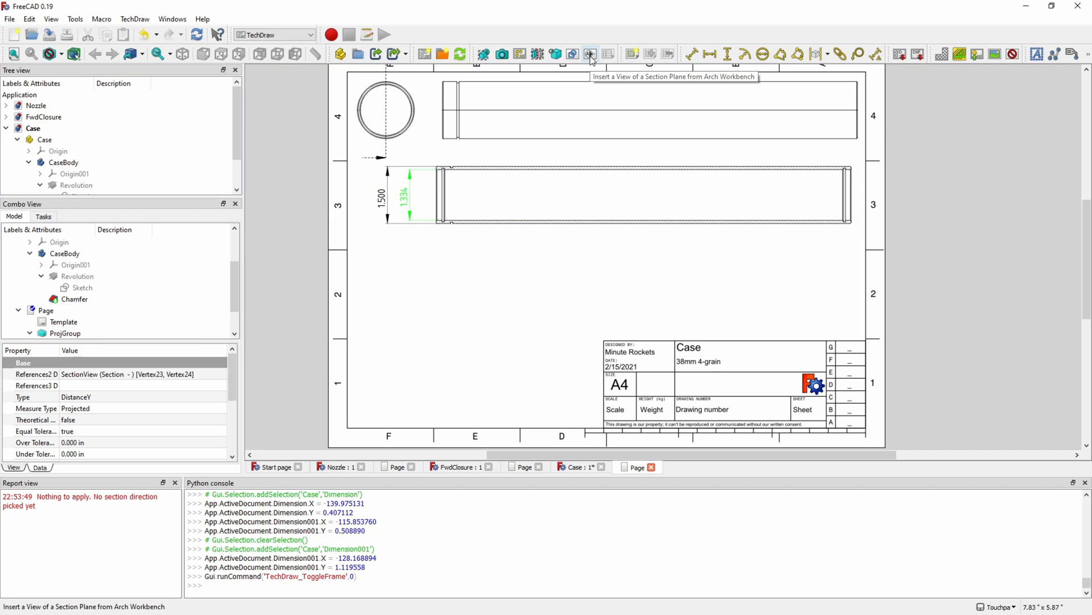
{"action": "mouse_move", "coordinate": [271, 191]}
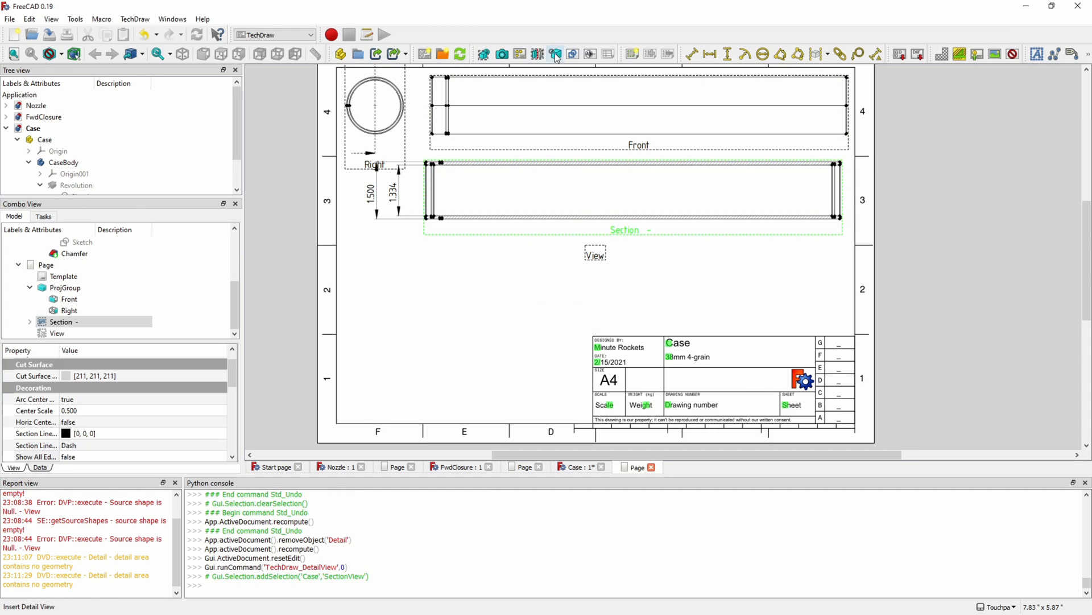
Create scale-3 detail views of both case ends and dimension them (0.150, 0.056) plus a front-view width
{"action": "left_click", "coordinate": [556, 54]}
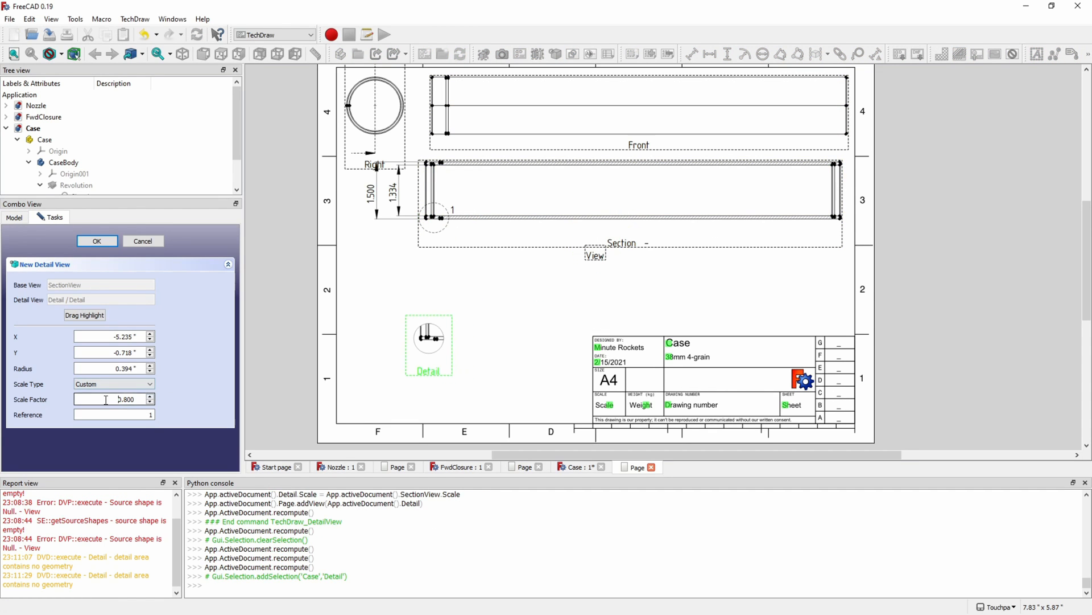
{"action": "type", "text": "3"}
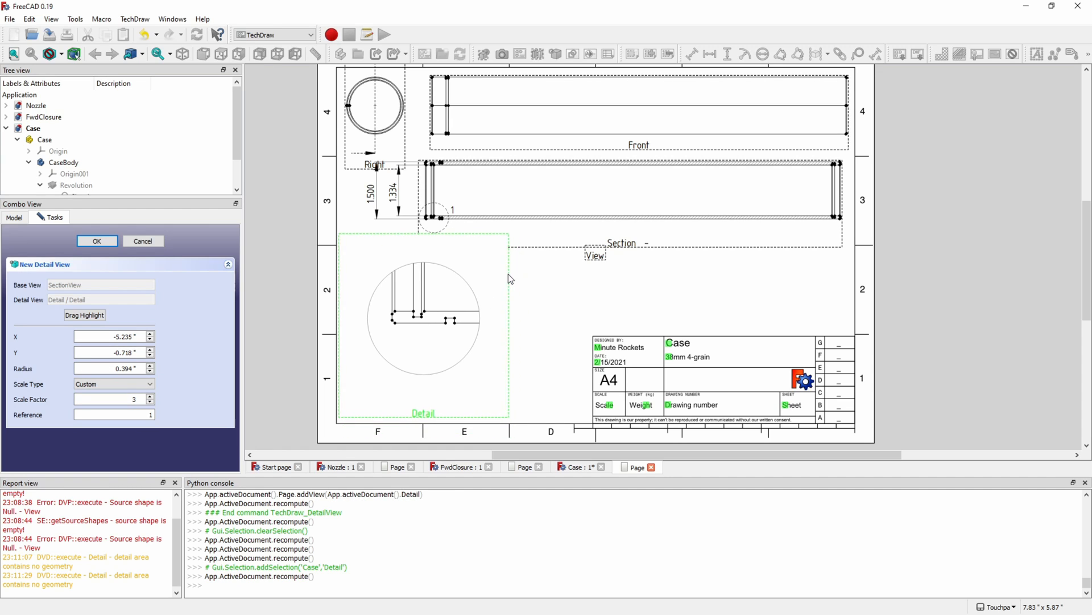
{"action": "left_click", "coordinate": [97, 240]}
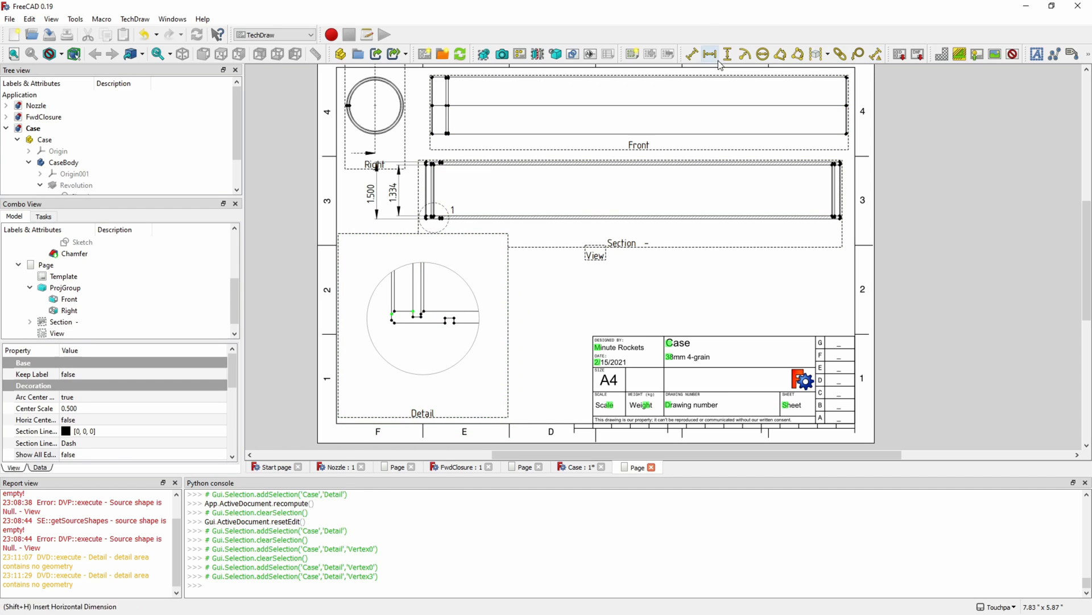
{"action": "left_click", "coordinate": [709, 53]}
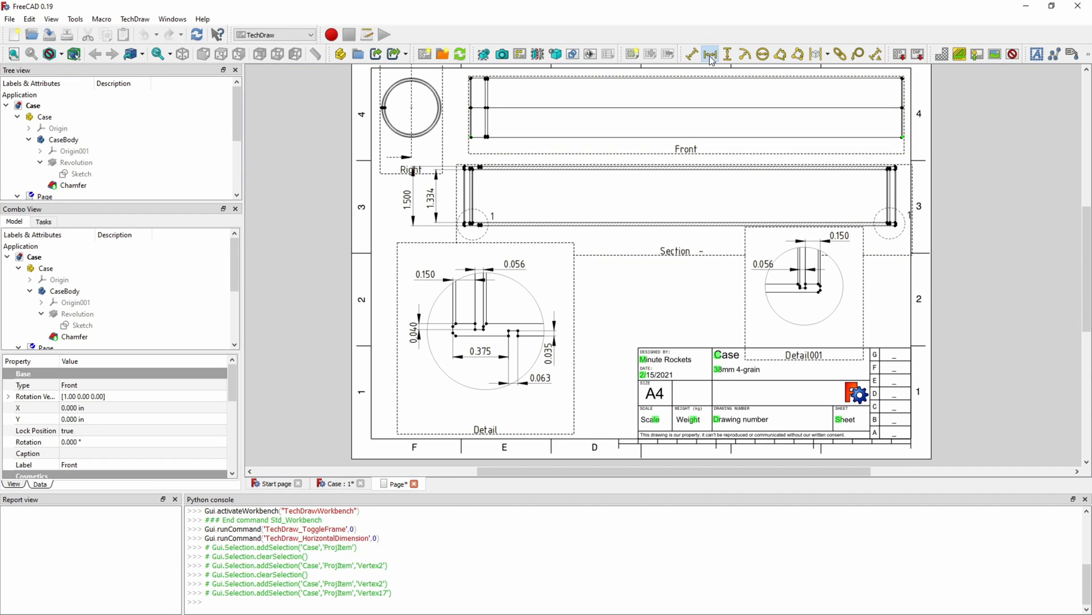
{"action": "left_click", "coordinate": [709, 54]}
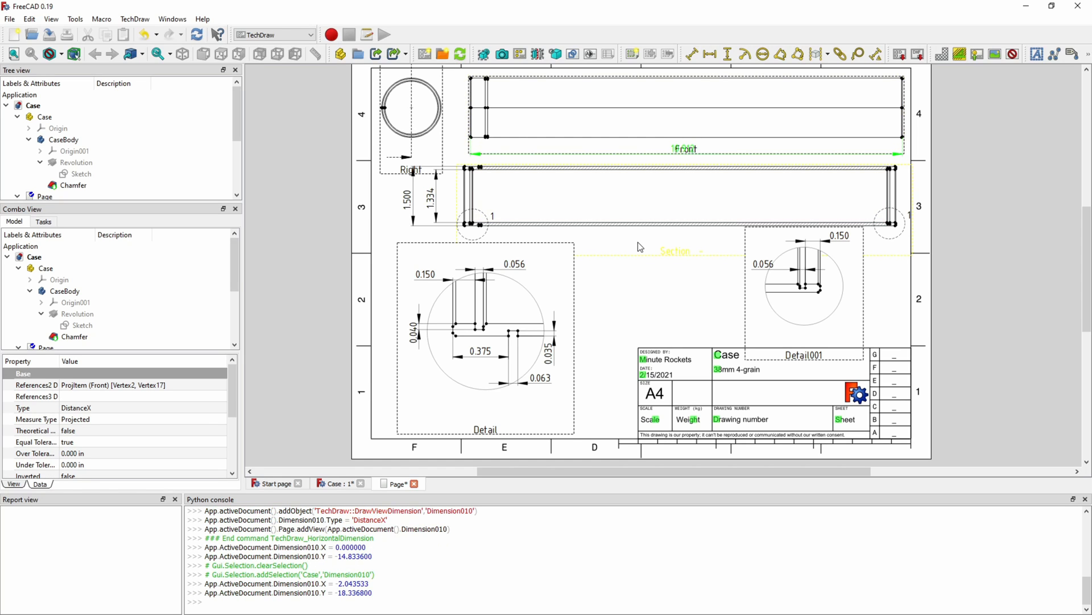